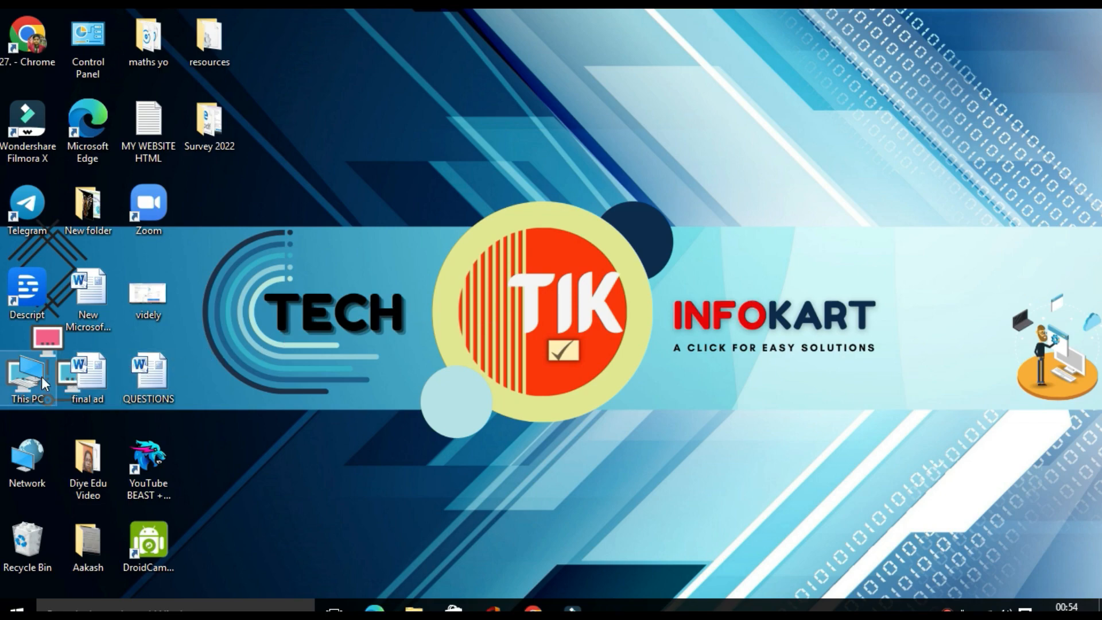
- Search Google for 'google drive download' and open the official 'Download - Google Drive' result
{"action": "double_click", "coordinate": [28, 371]}
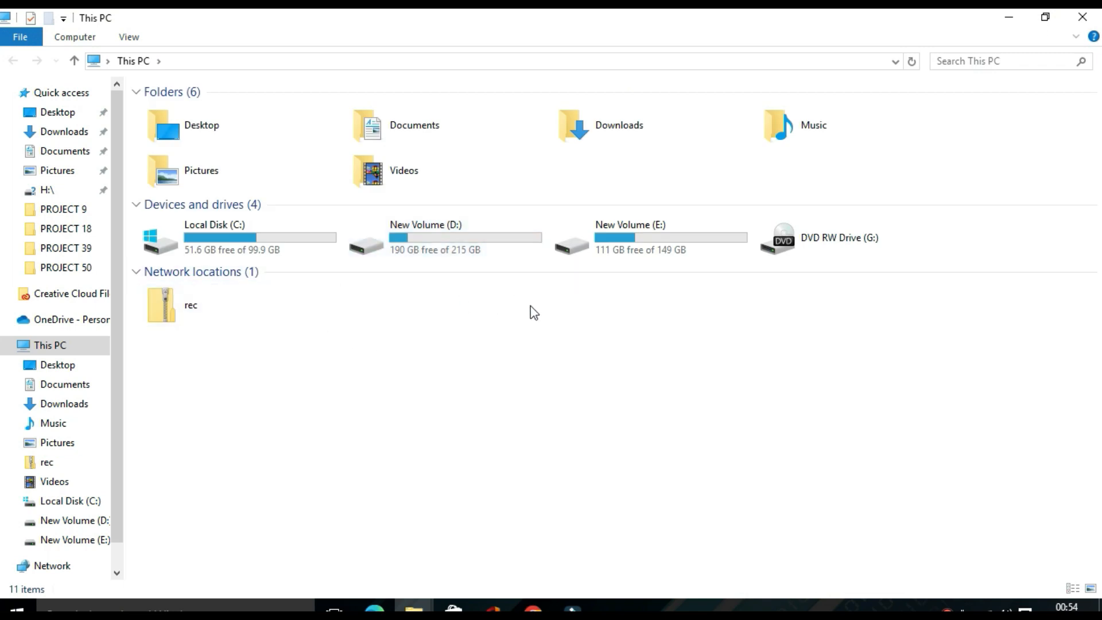
{"action": "mouse_move", "coordinate": [503, 318]}
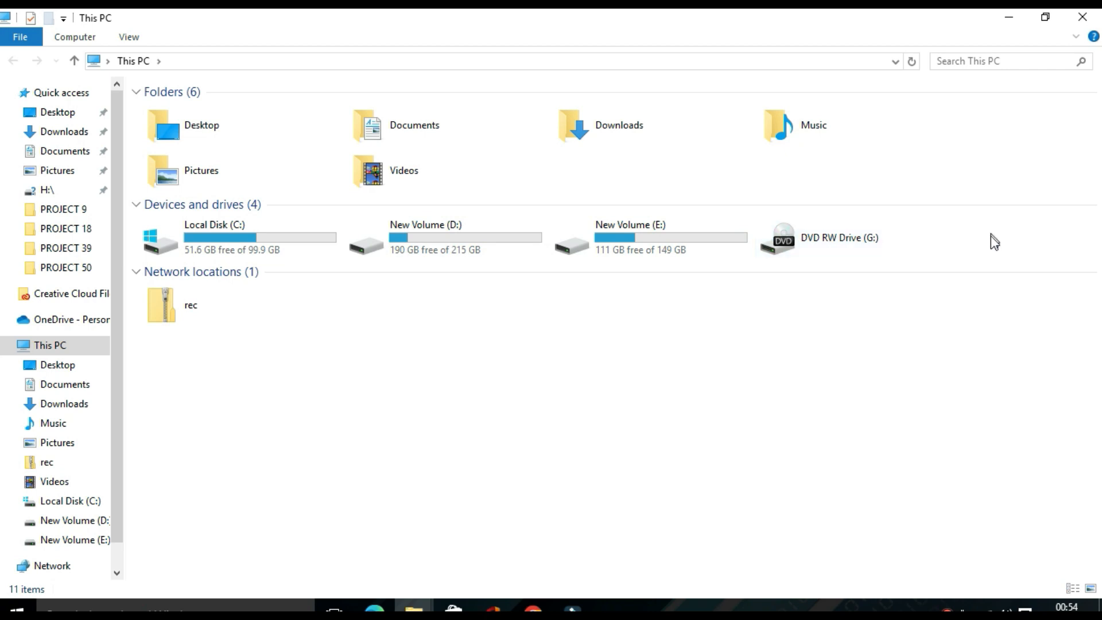
{"action": "mouse_move", "coordinate": [979, 228]}
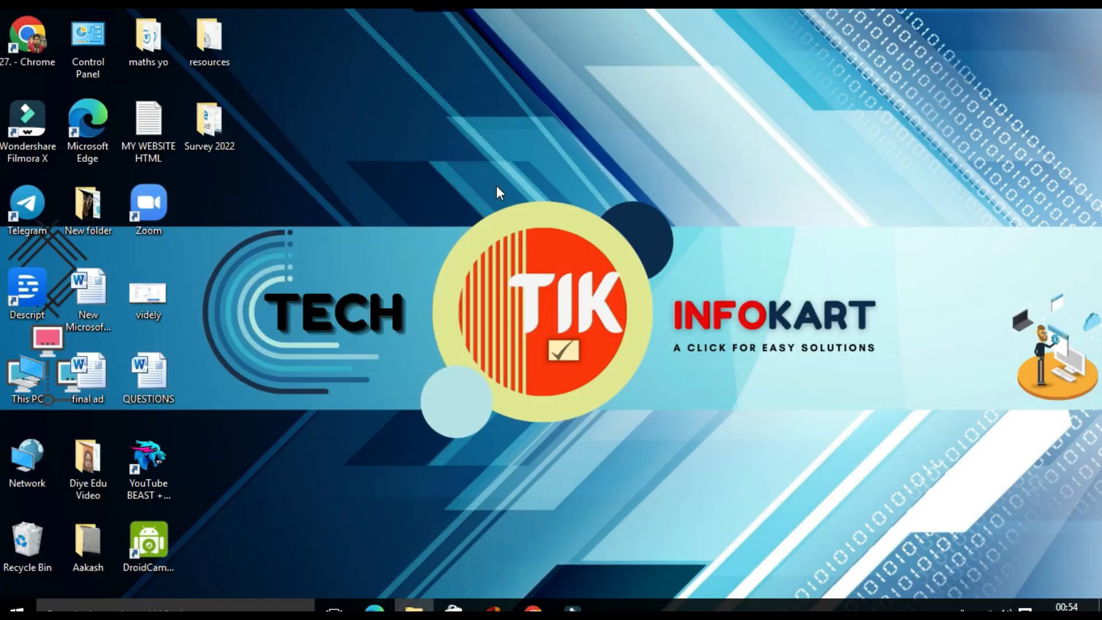
{"action": "mouse_move", "coordinate": [537, 588]}
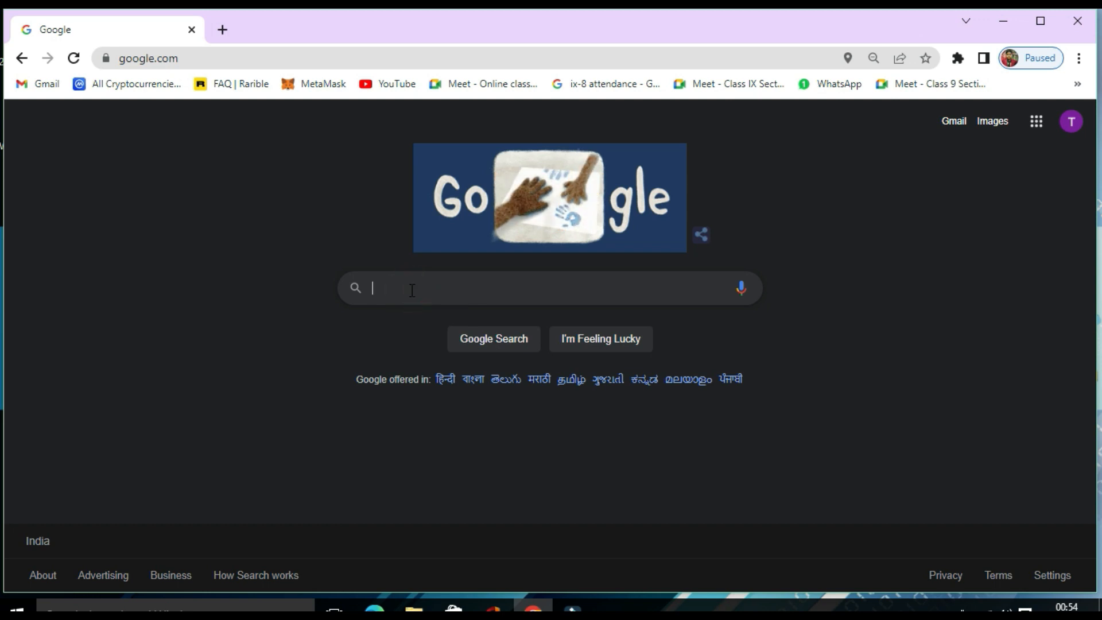
{"action": "type", "text": "google drive download"}
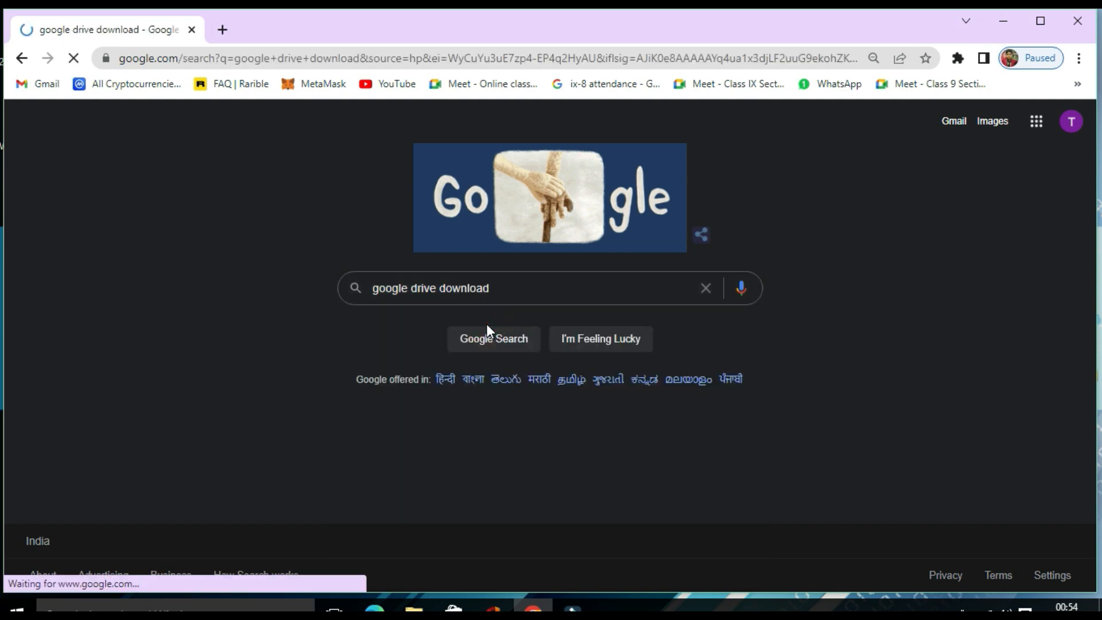
{"action": "left_click", "coordinate": [493, 338]}
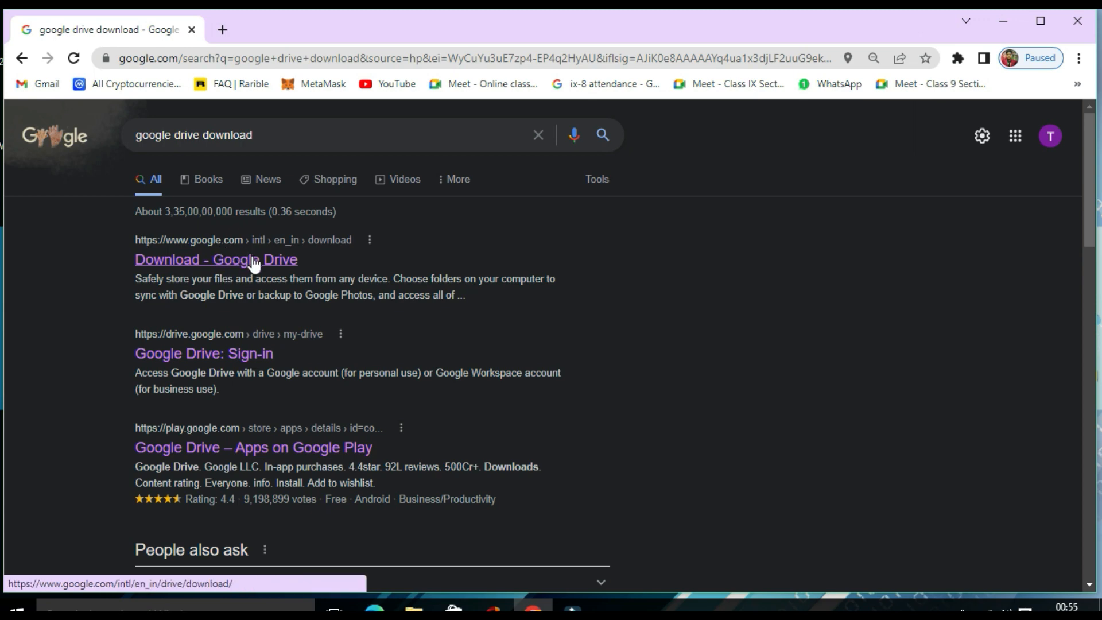
{"action": "left_click", "coordinate": [216, 260]}
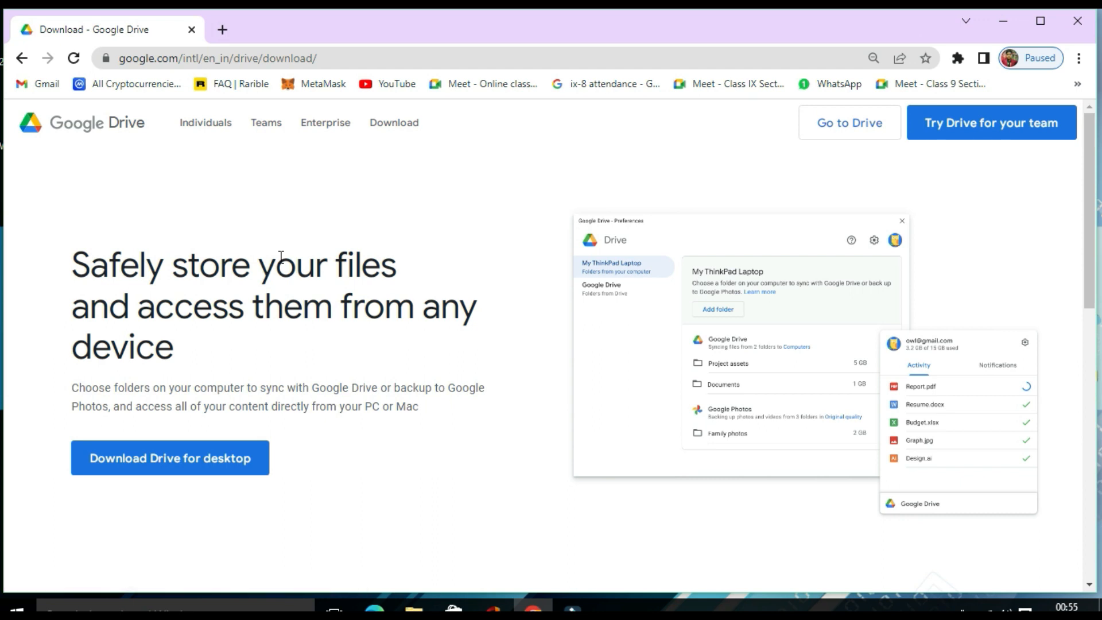
{"action": "mouse_move", "coordinate": [201, 463]}
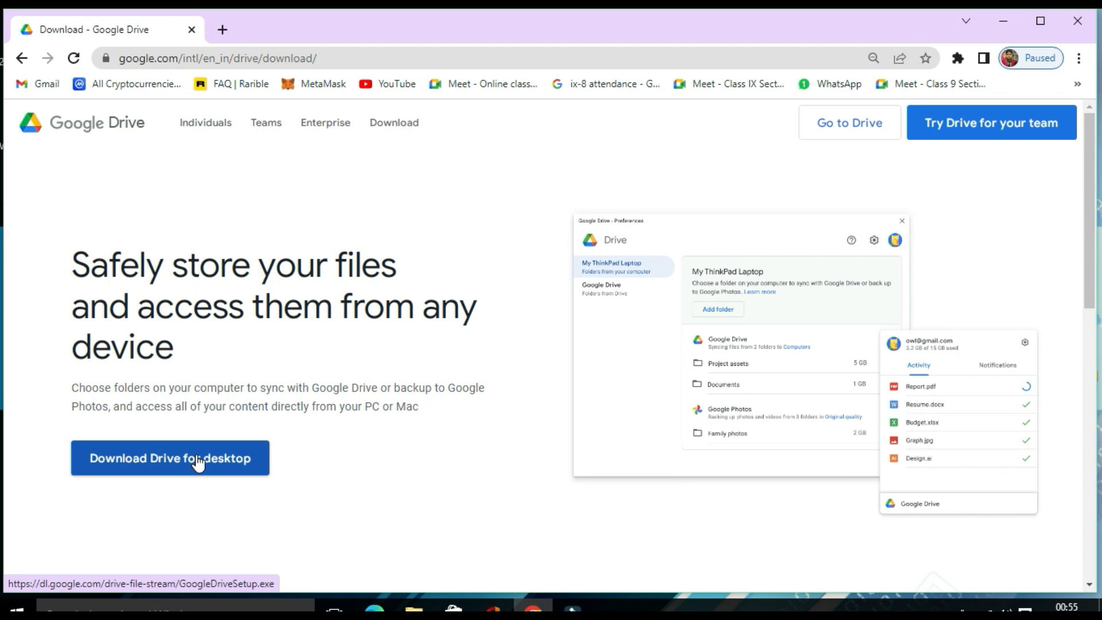
{"action": "mouse_move", "coordinate": [276, 411]}
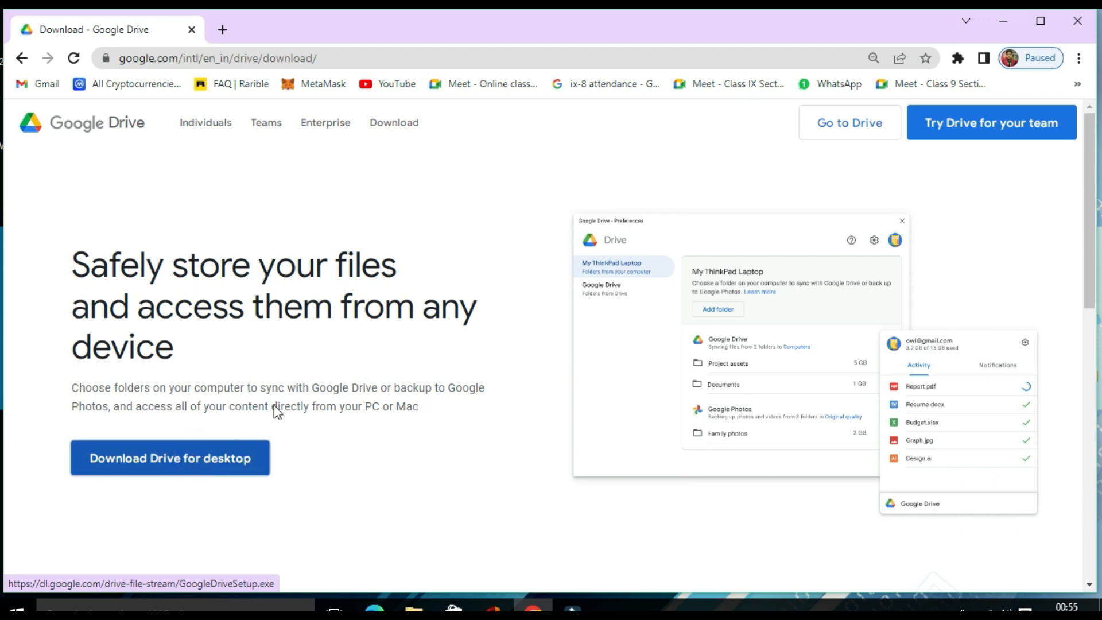
- Download the Drive for desktop installer, save it to the Desktop, and minimize Chrome
{"action": "left_click", "coordinate": [169, 458]}
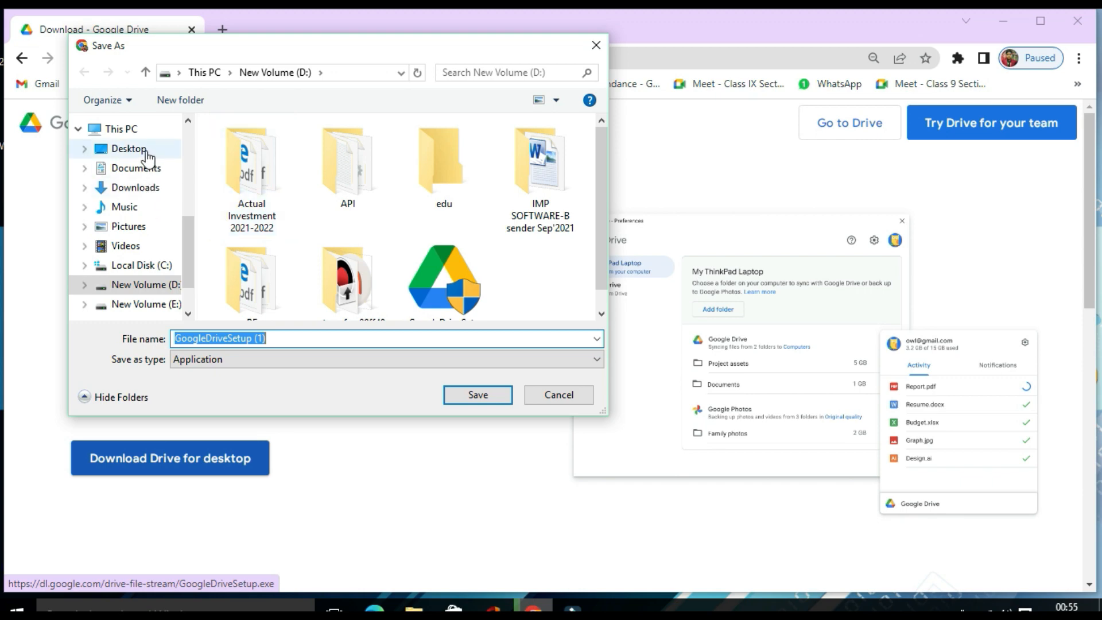
{"action": "left_click", "coordinate": [126, 148]}
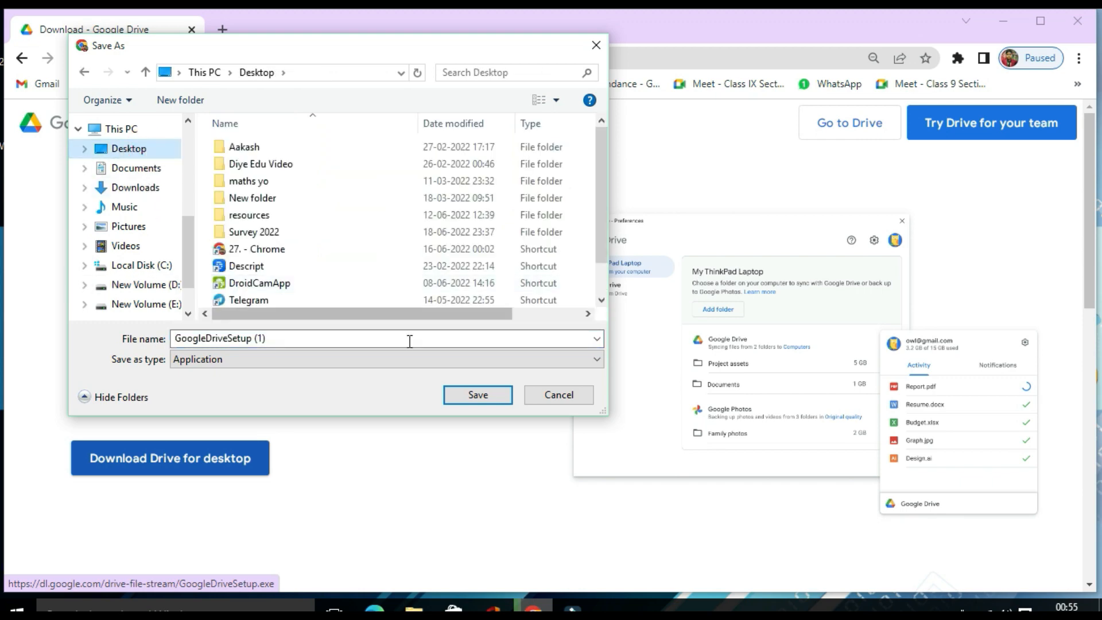
{"action": "left_click", "coordinate": [478, 395]}
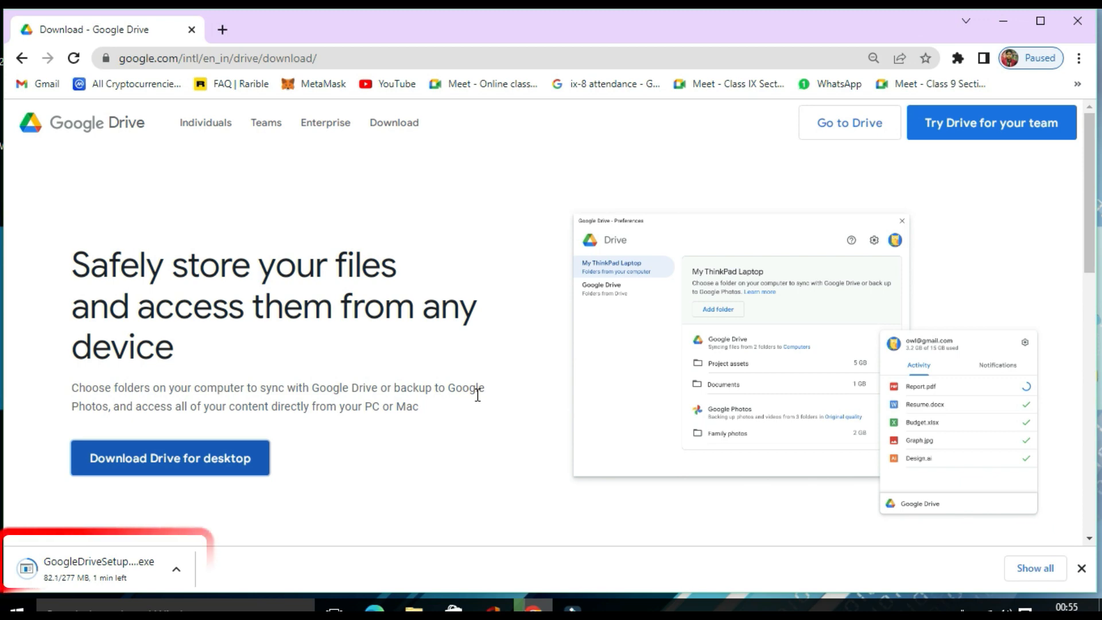
{"action": "mouse_move", "coordinate": [304, 484]}
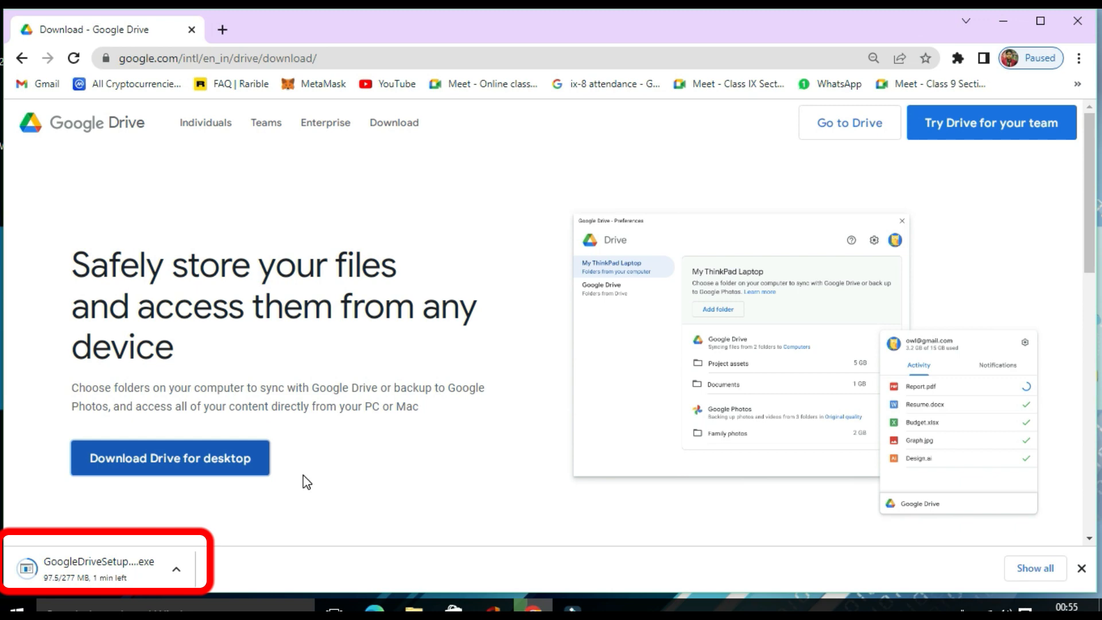
{"action": "mouse_move", "coordinate": [266, 546]}
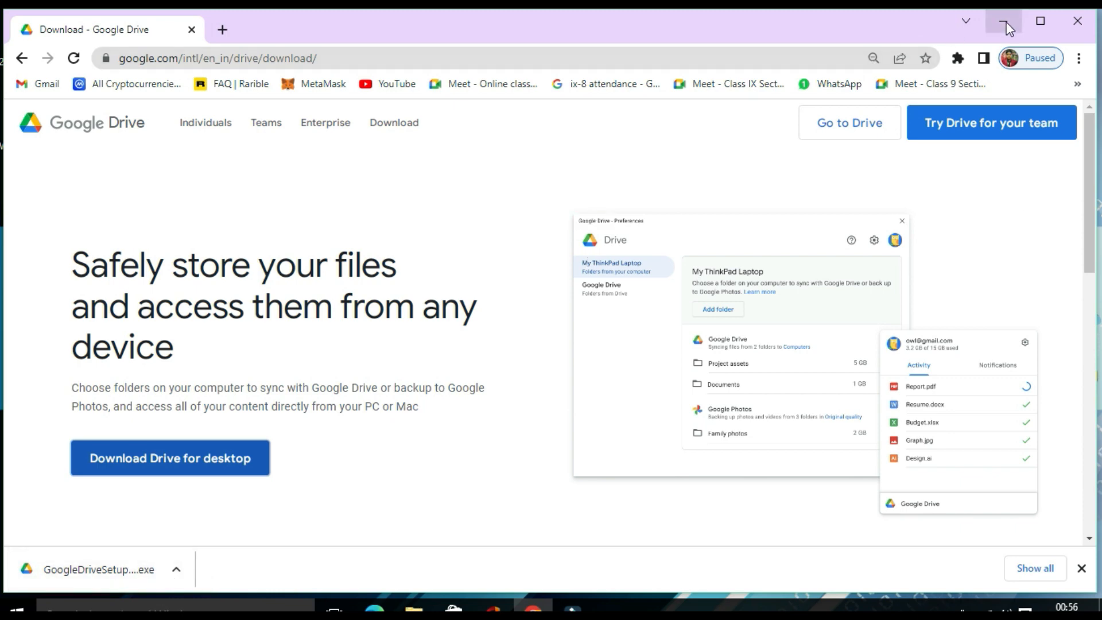
{"action": "left_click", "coordinate": [1001, 21]}
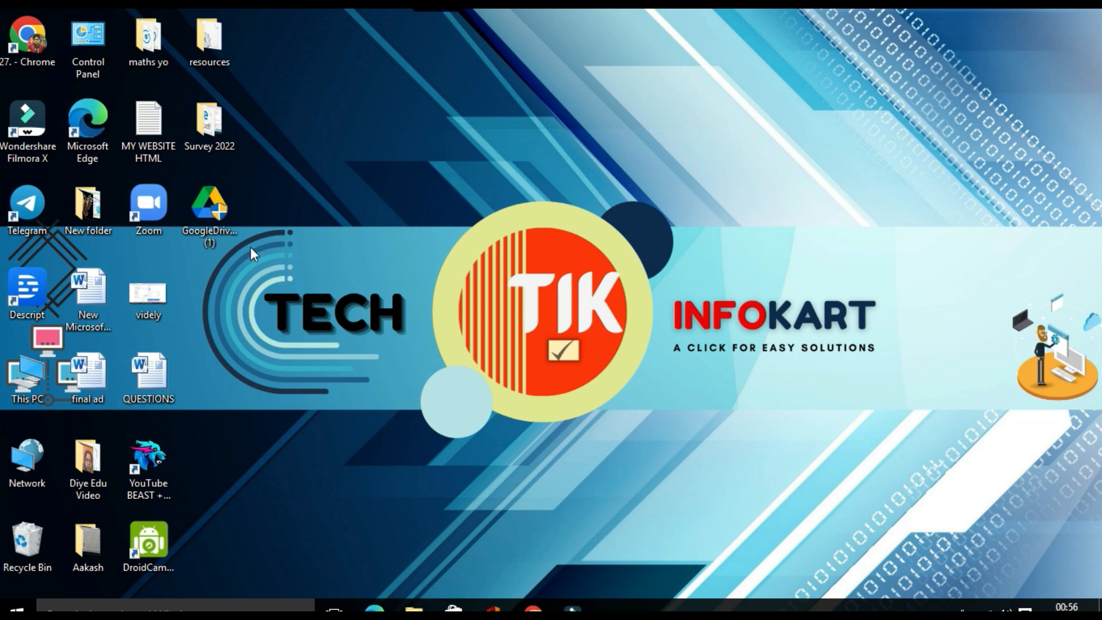
- Run GoogleDriveSetup with the application shortcut ticked and Docs/Sheets/Slides shortcuts unticked, then install
{"action": "left_click", "coordinate": [209, 205]}
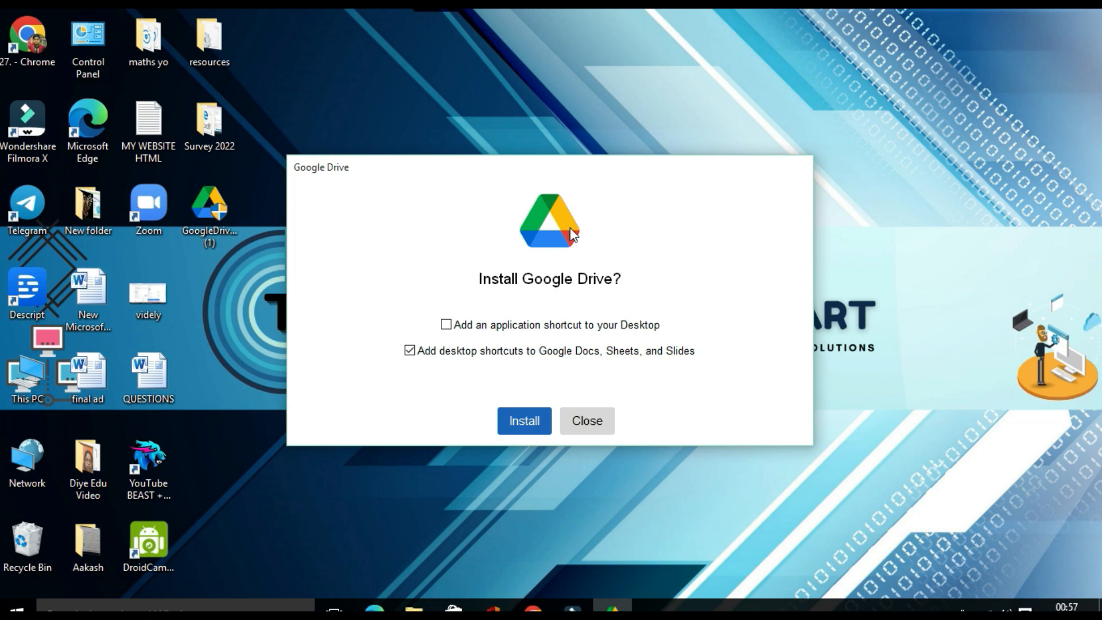
{"action": "mouse_move", "coordinate": [534, 303]}
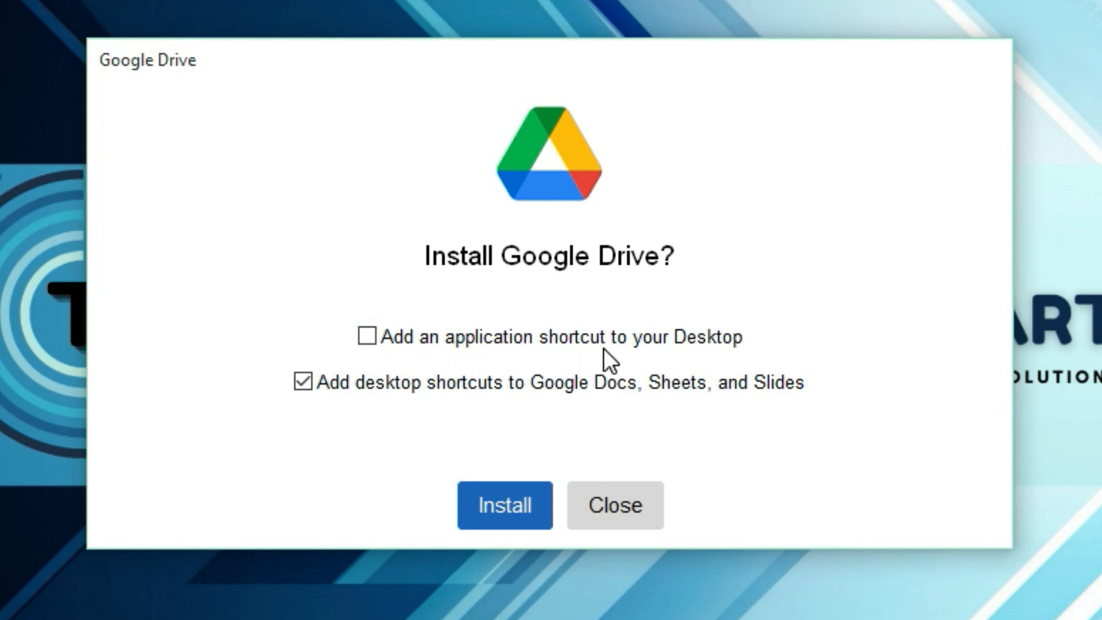
{"action": "left_click", "coordinate": [368, 338]}
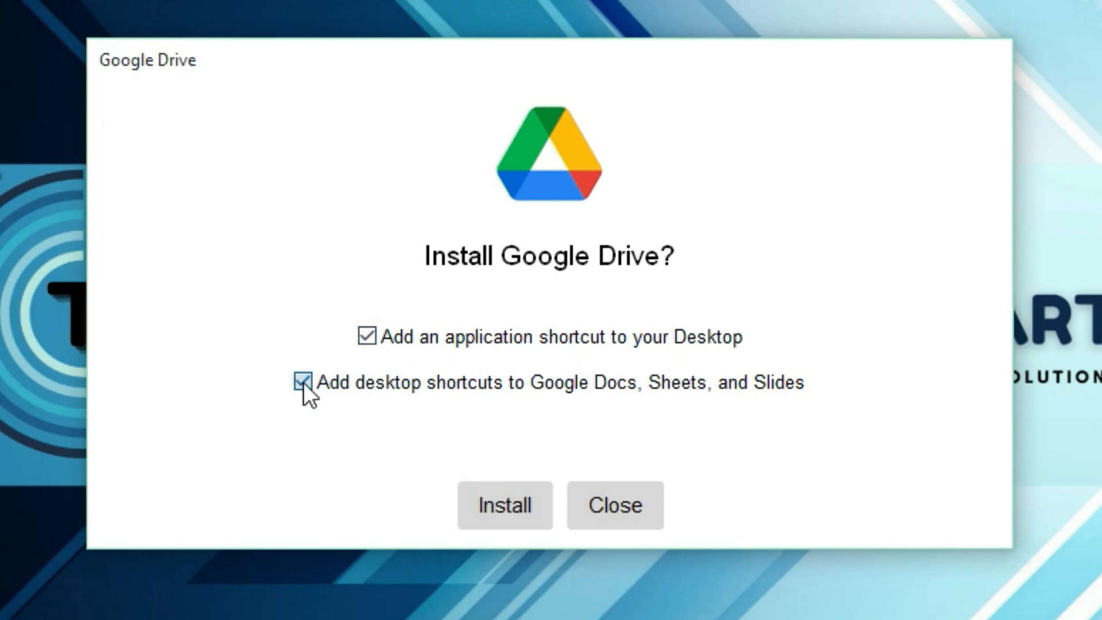
{"action": "left_click", "coordinate": [304, 383]}
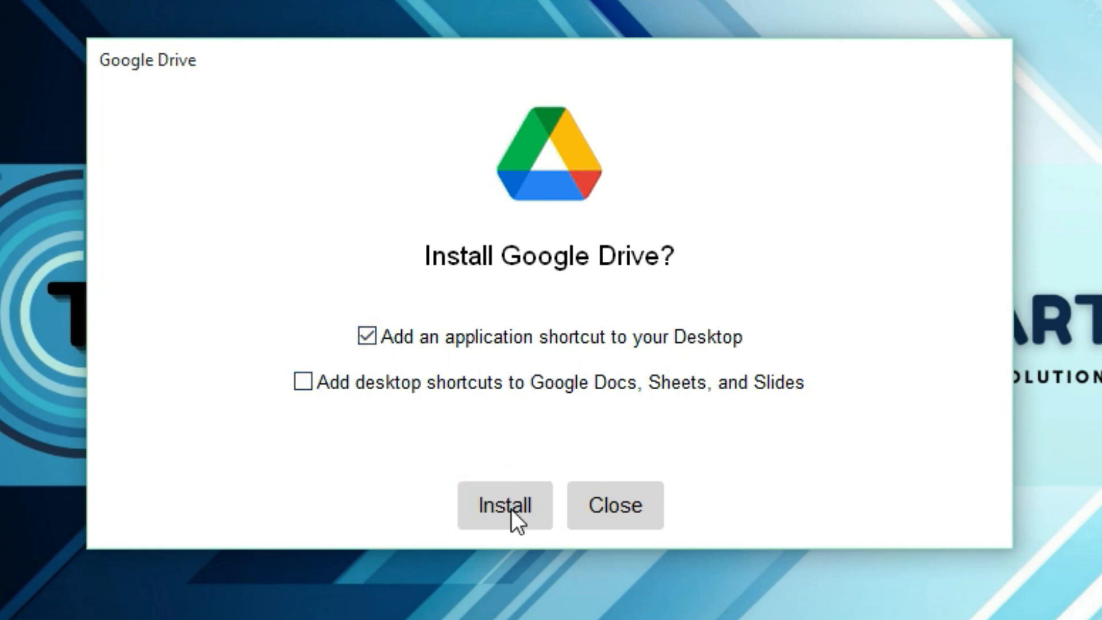
{"action": "left_click", "coordinate": [505, 521]}
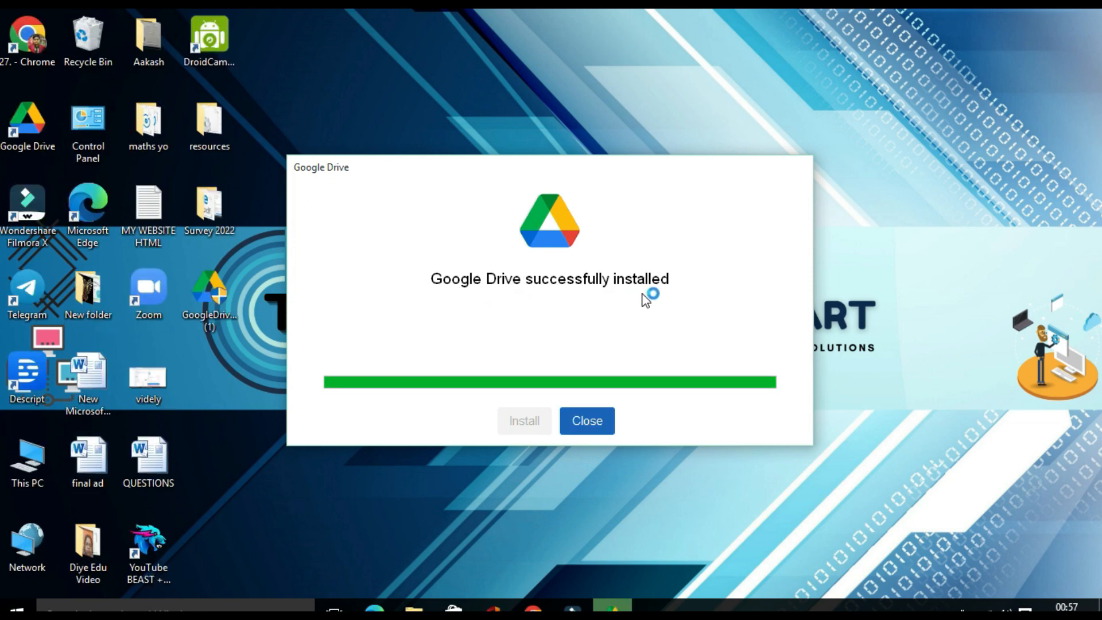
- Choose 'Sign in with browser' in the Sign in to Google Drive window
{"action": "left_click", "coordinate": [586, 420]}
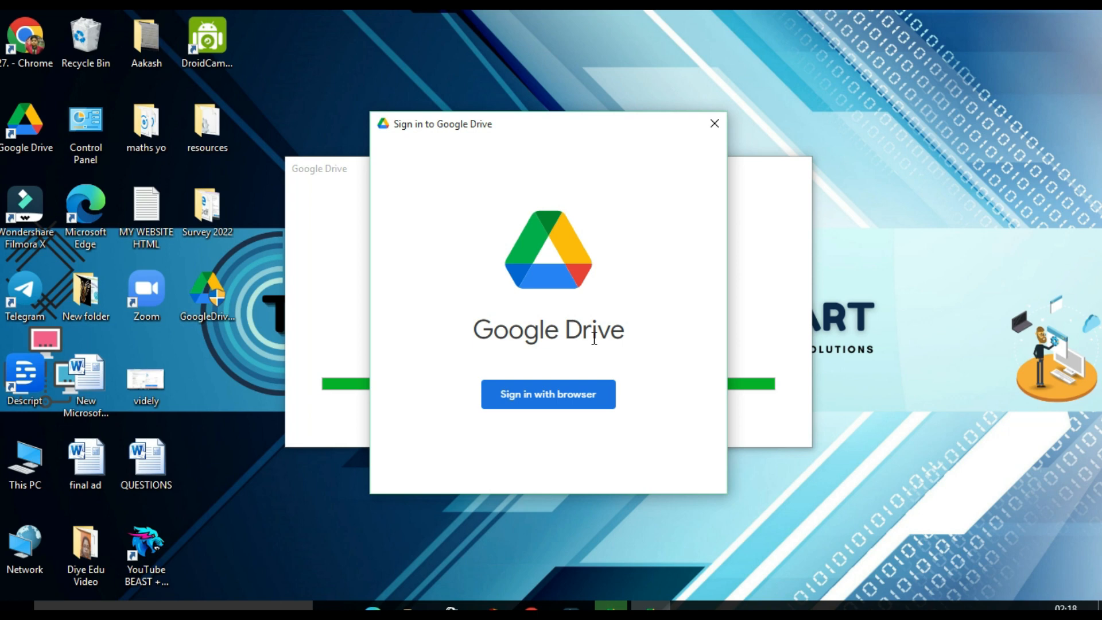
{"action": "mouse_move", "coordinate": [565, 400]}
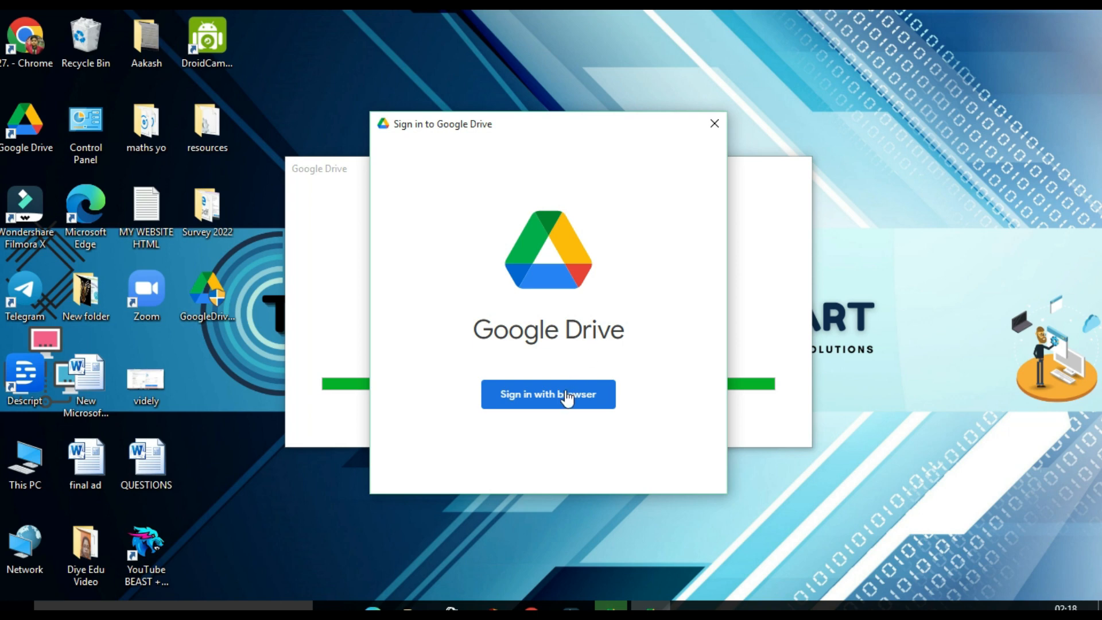
{"action": "left_click", "coordinate": [548, 394]}
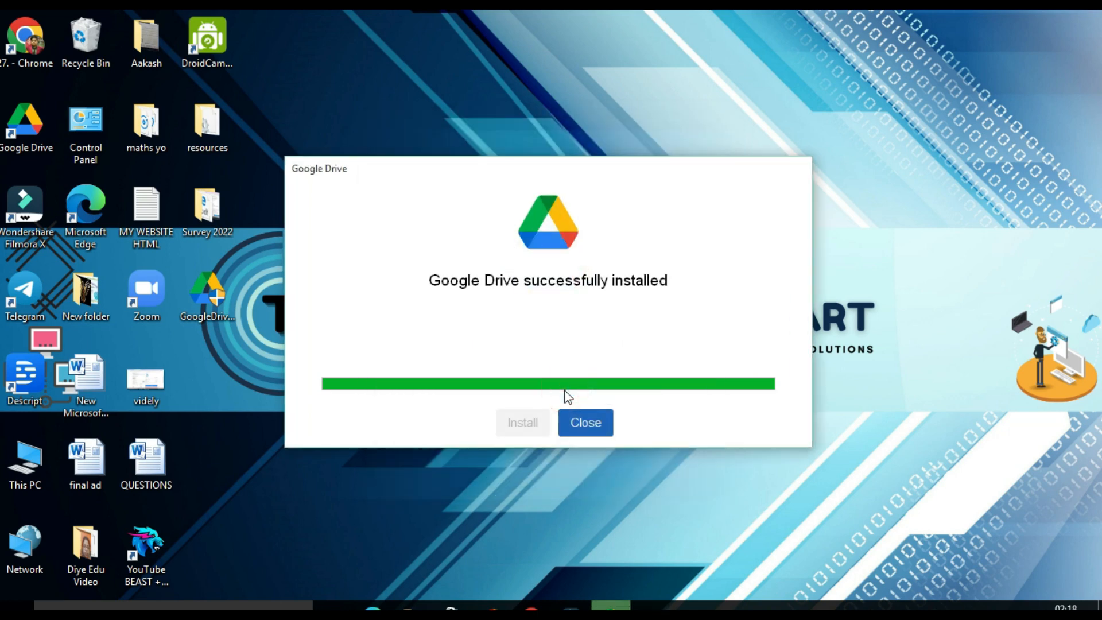
{"action": "left_click", "coordinate": [584, 422]}
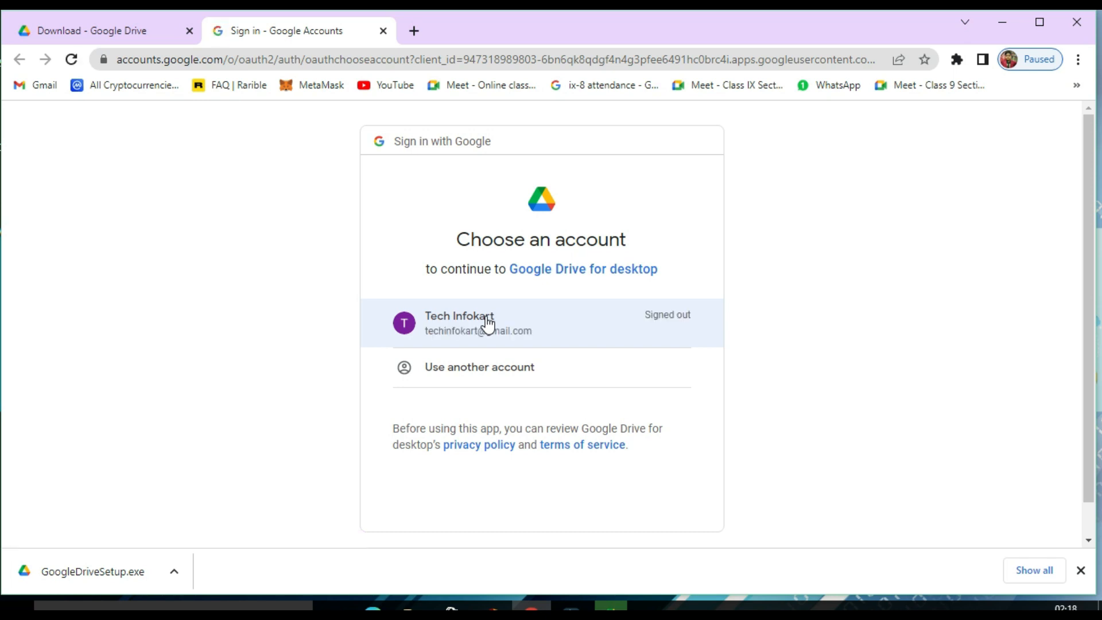
- Pick the existing Google account, enter its password and continue to the sign-in success page
{"action": "left_click", "coordinate": [488, 324]}
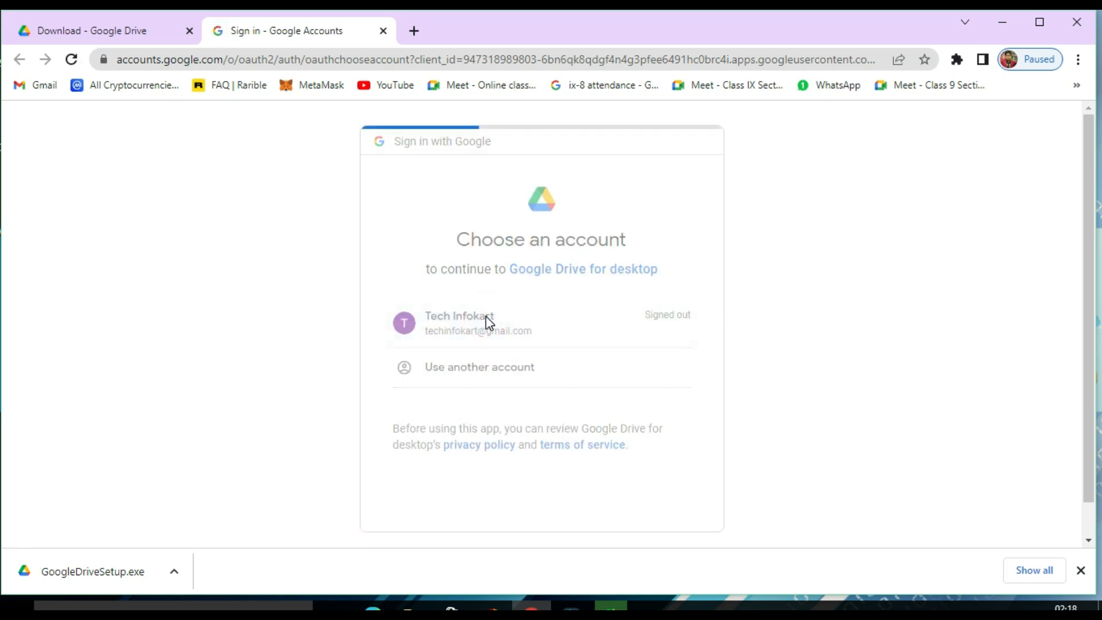
{"action": "left_click", "coordinate": [459, 323]}
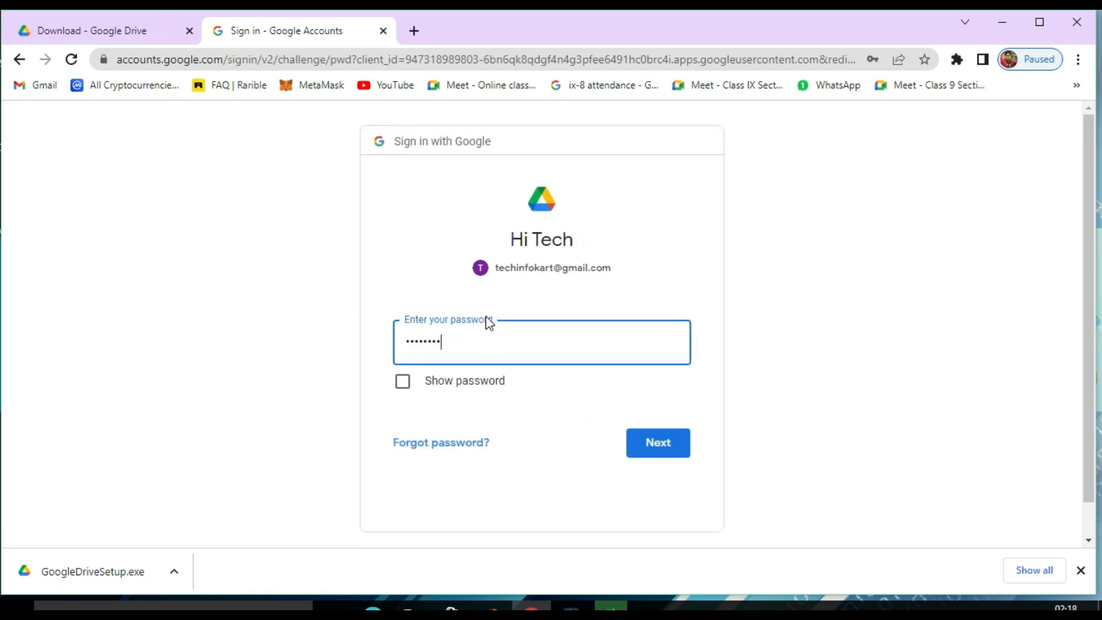
{"action": "left_click", "coordinate": [658, 443]}
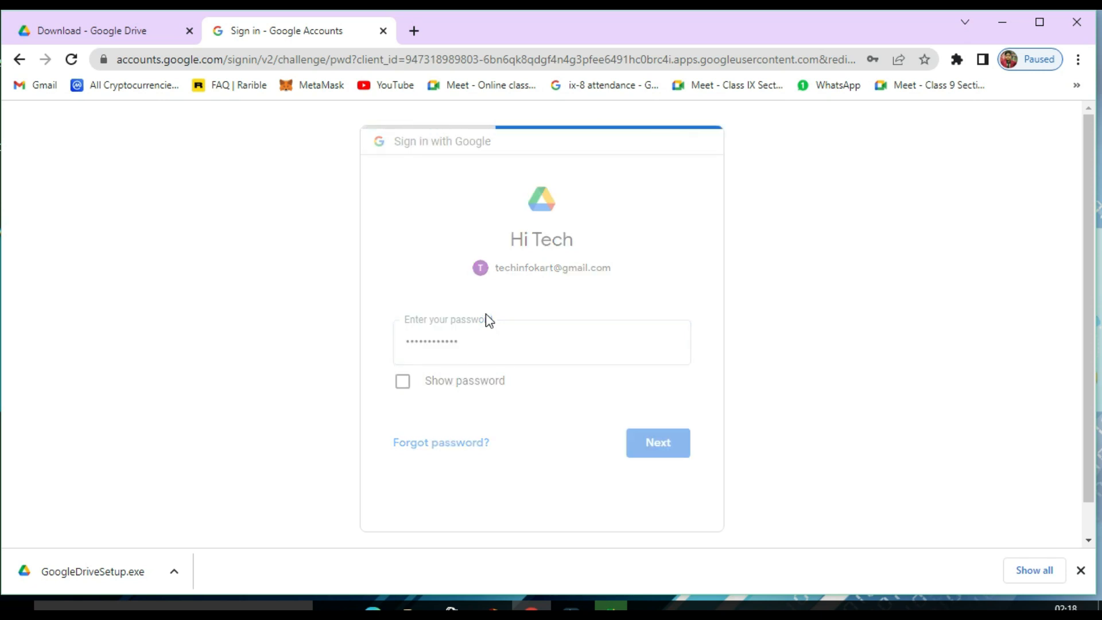
{"action": "left_click", "coordinate": [658, 443]}
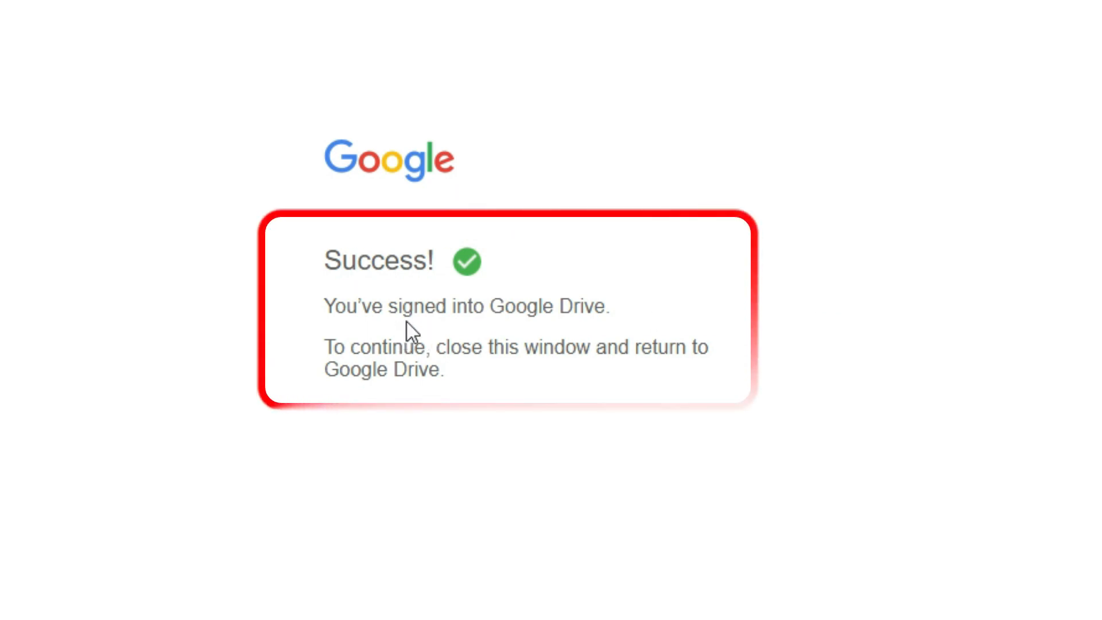
{"action": "mouse_move", "coordinate": [589, 370]}
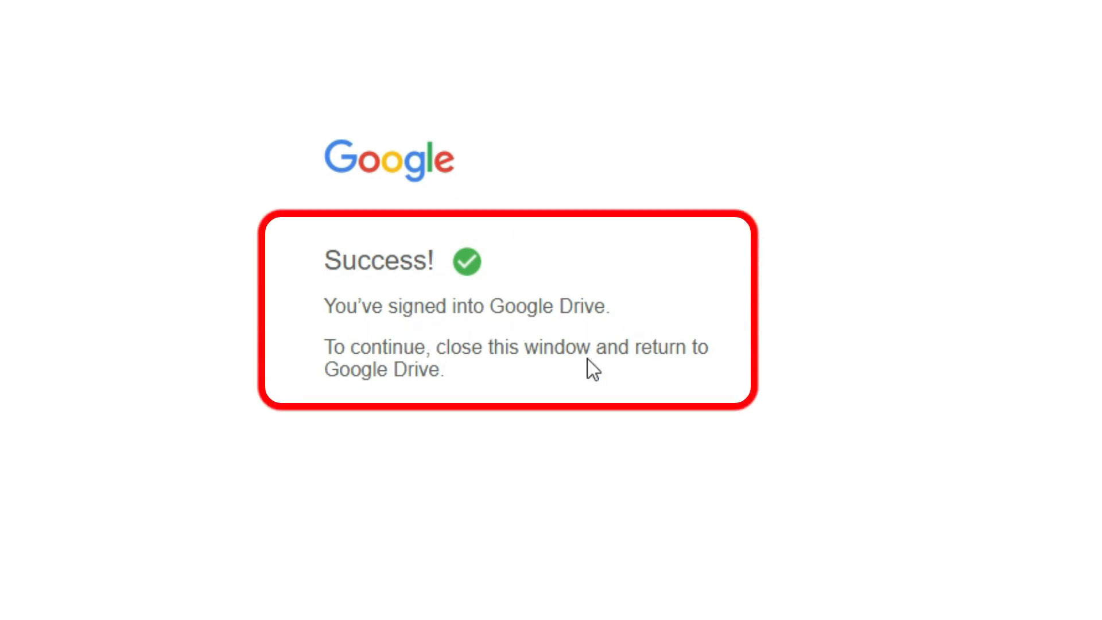
{"action": "mouse_move", "coordinate": [627, 372]}
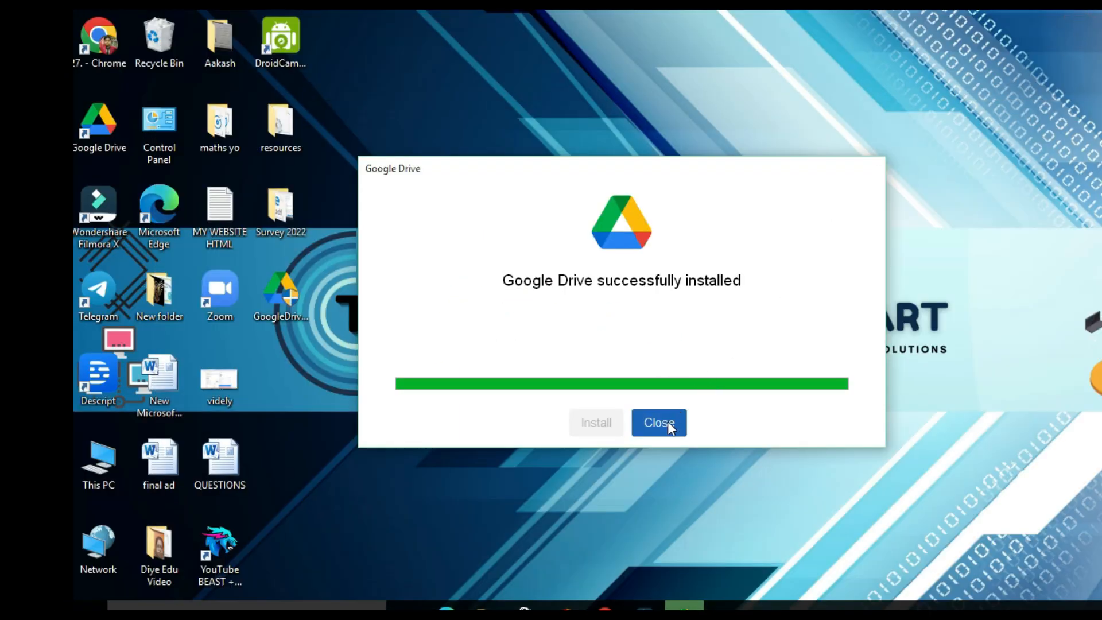
- Close the 'Google Drive successfully installed' dialog
{"action": "left_click", "coordinate": [659, 422]}
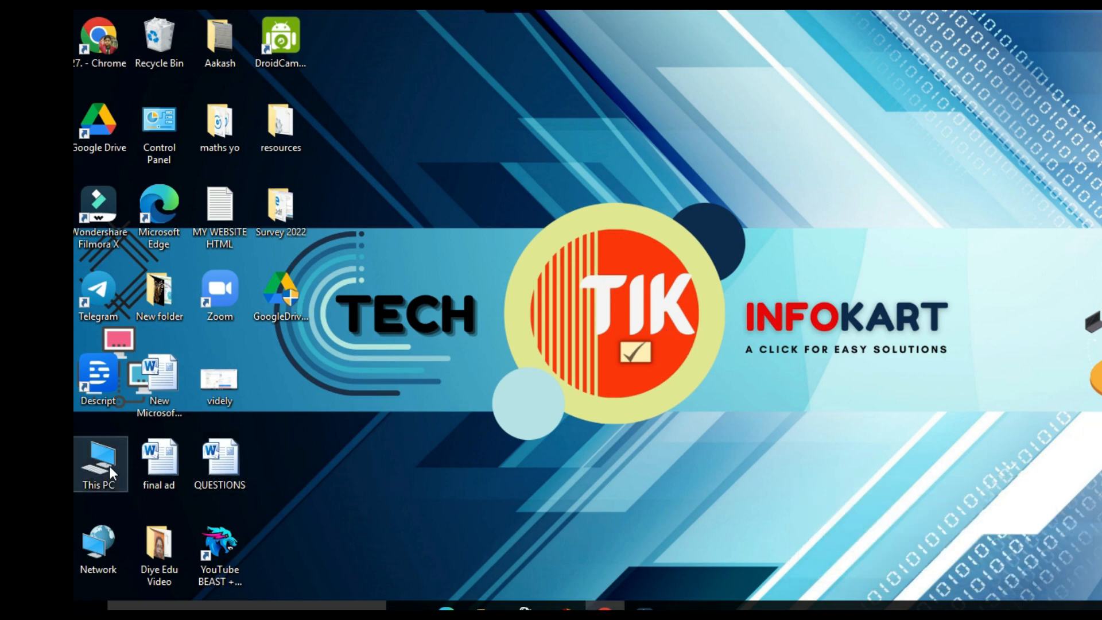
{"action": "mouse_move", "coordinate": [538, 301]}
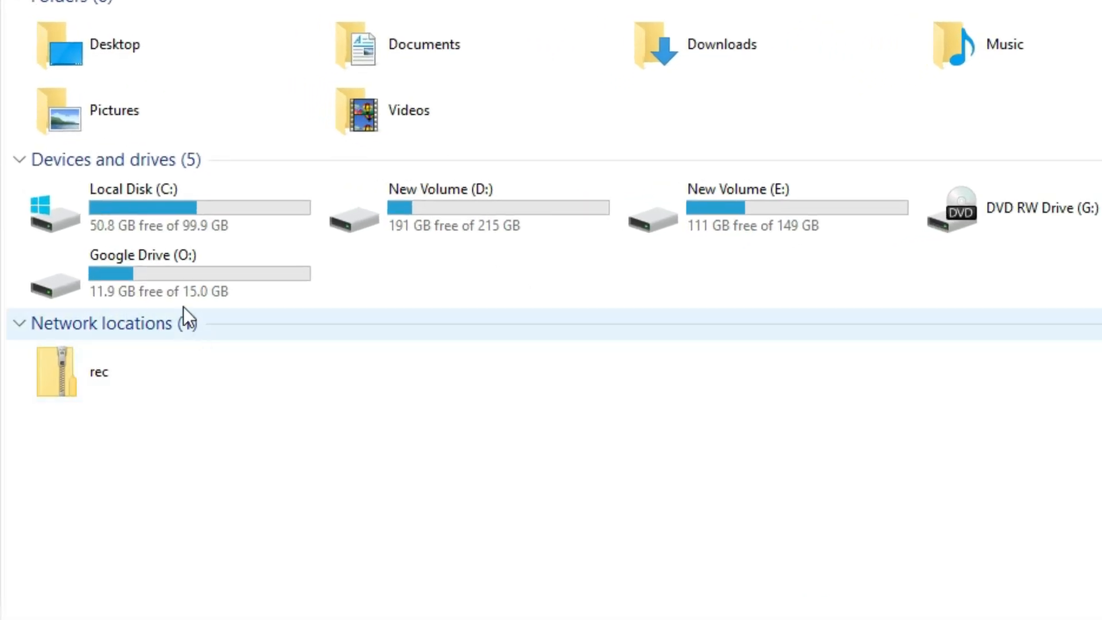
{"action": "mouse_move", "coordinate": [184, 291]}
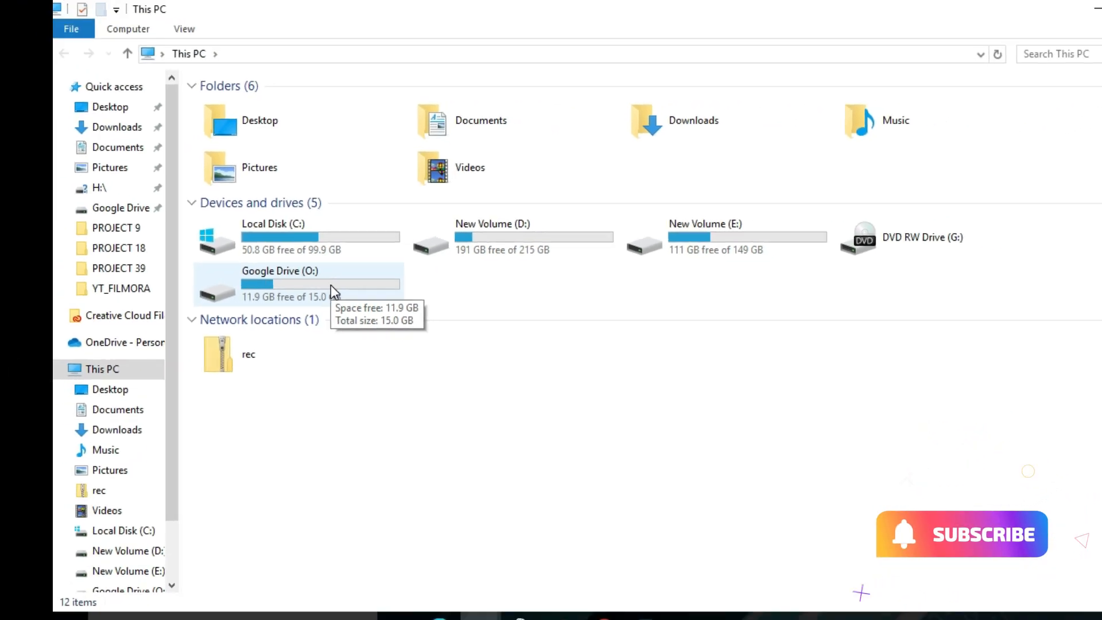
- Open Google Drive (O:) under This PC and go into My Drive to see the five synced files
{"action": "double_click", "coordinate": [270, 271]}
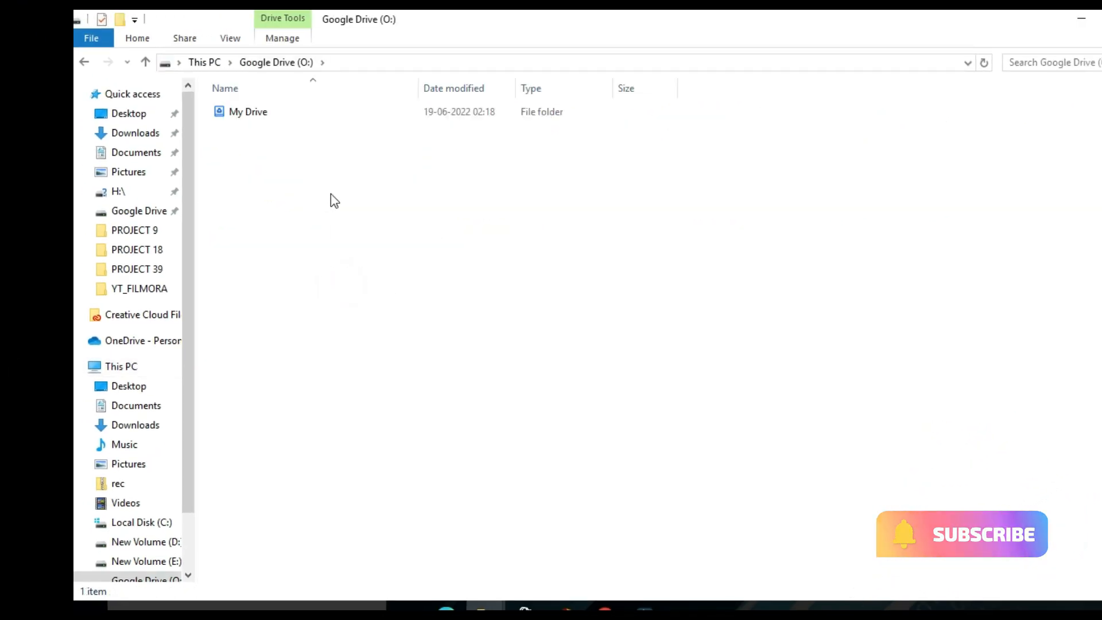
{"action": "left_click", "coordinate": [246, 112]}
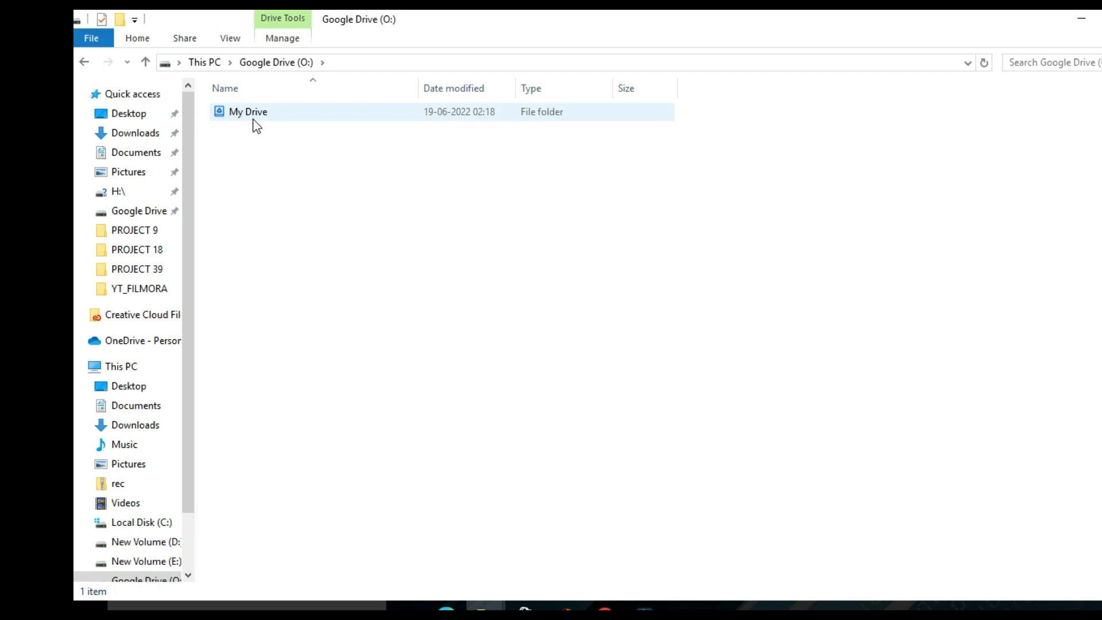
{"action": "double_click", "coordinate": [245, 112]}
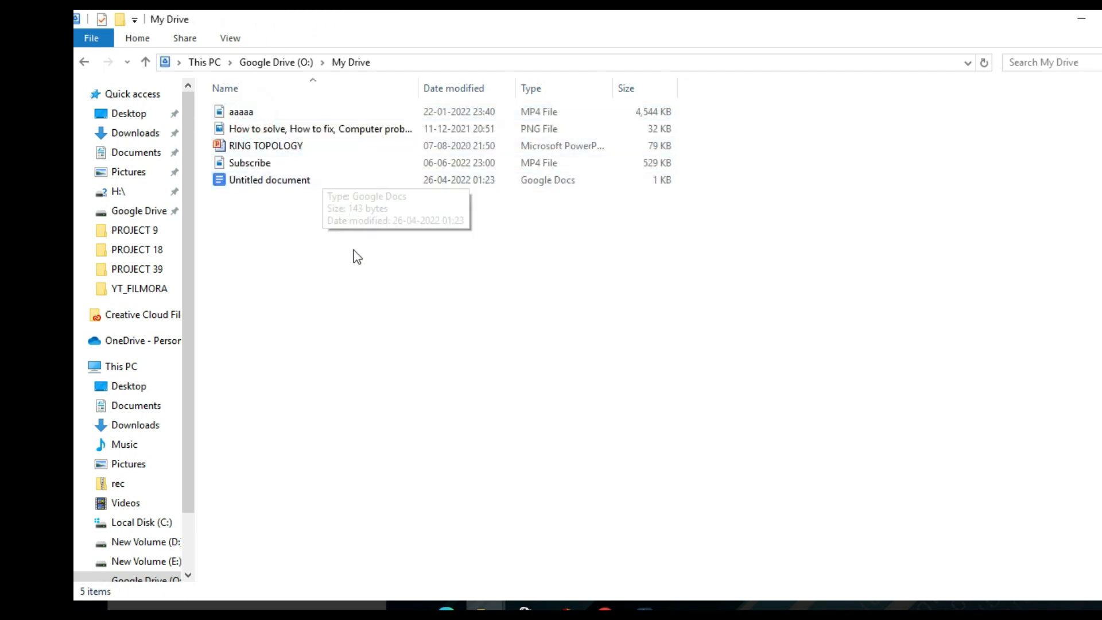
{"action": "mouse_move", "coordinate": [319, 218]}
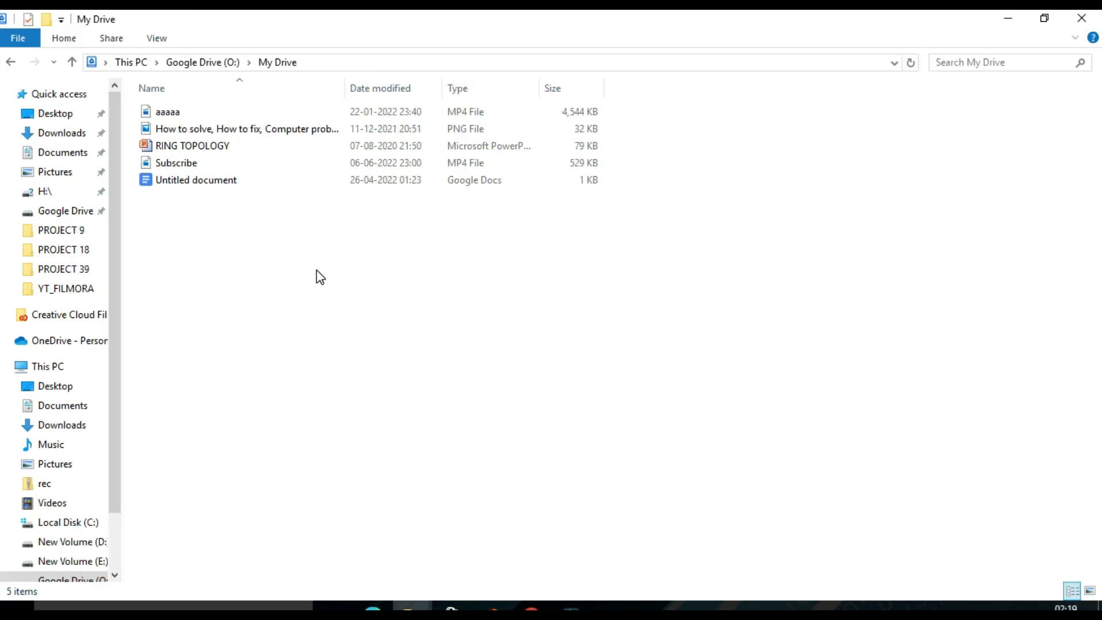
{"action": "mouse_move", "coordinate": [489, 294]}
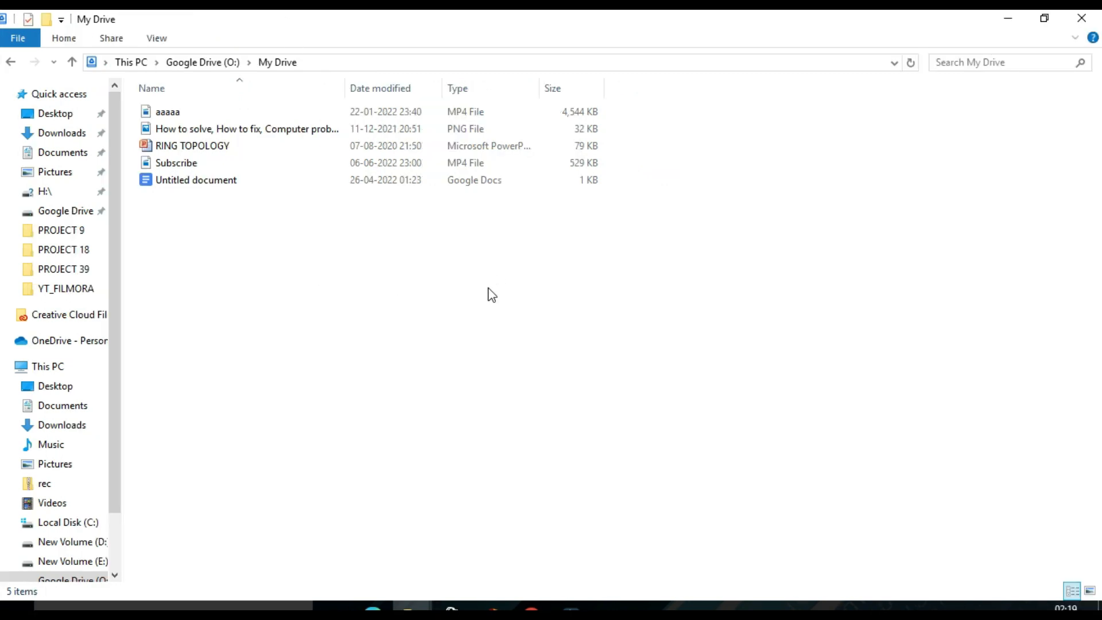
{"action": "mouse_move", "coordinate": [491, 297]}
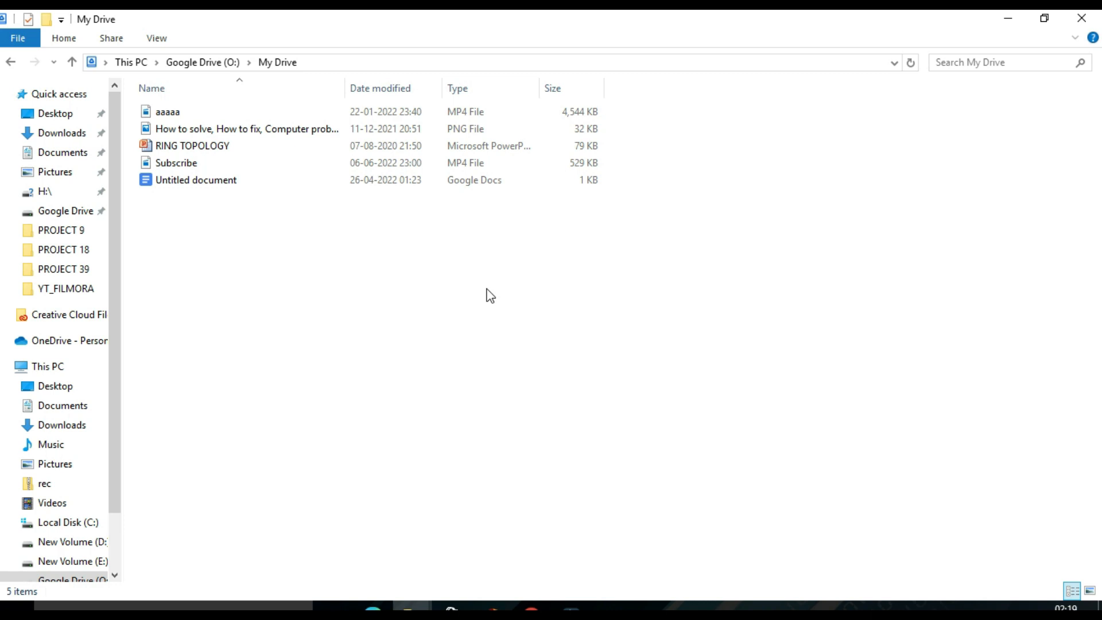
{"action": "mouse_move", "coordinate": [541, 457]}
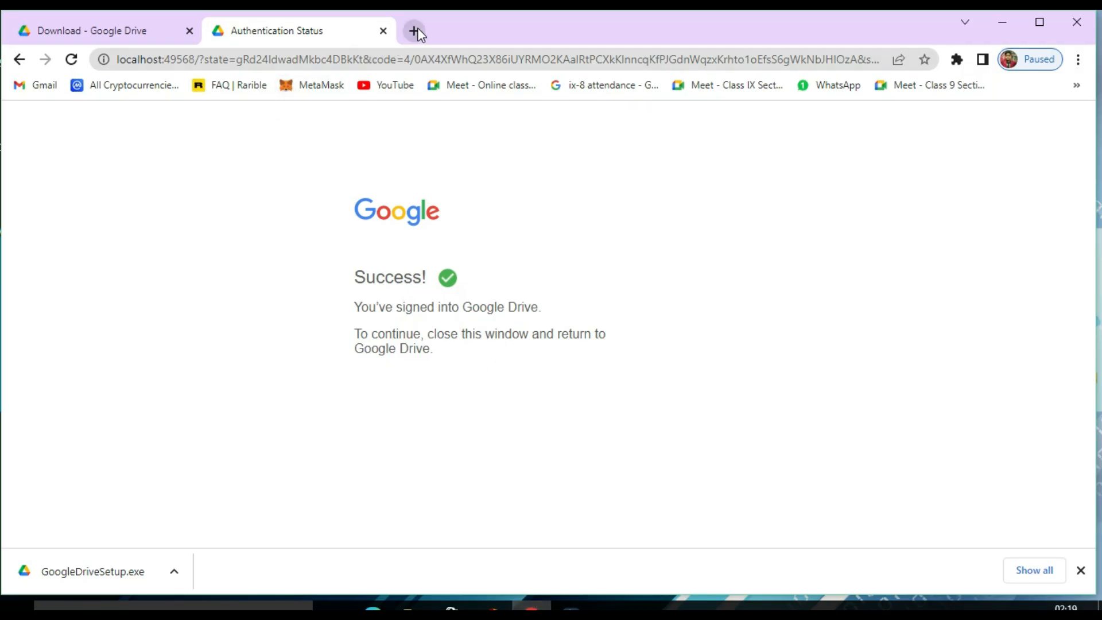
- In a new tab, launch Drive from the Google apps launcher and show My Drive's files
{"action": "left_click", "coordinate": [413, 31]}
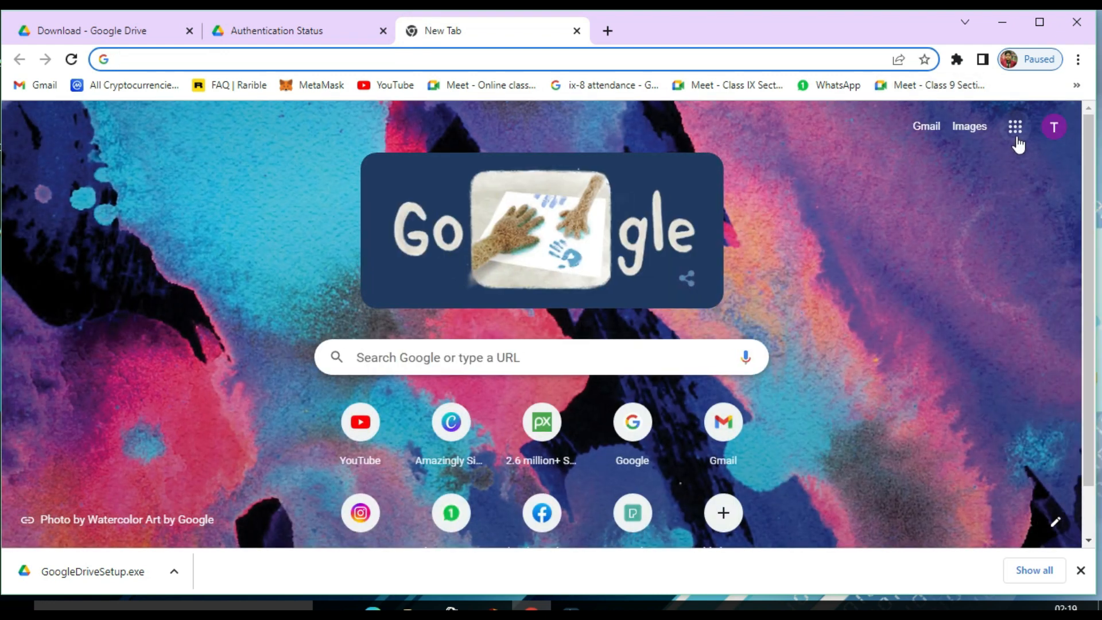
{"action": "left_click", "coordinate": [1015, 126]}
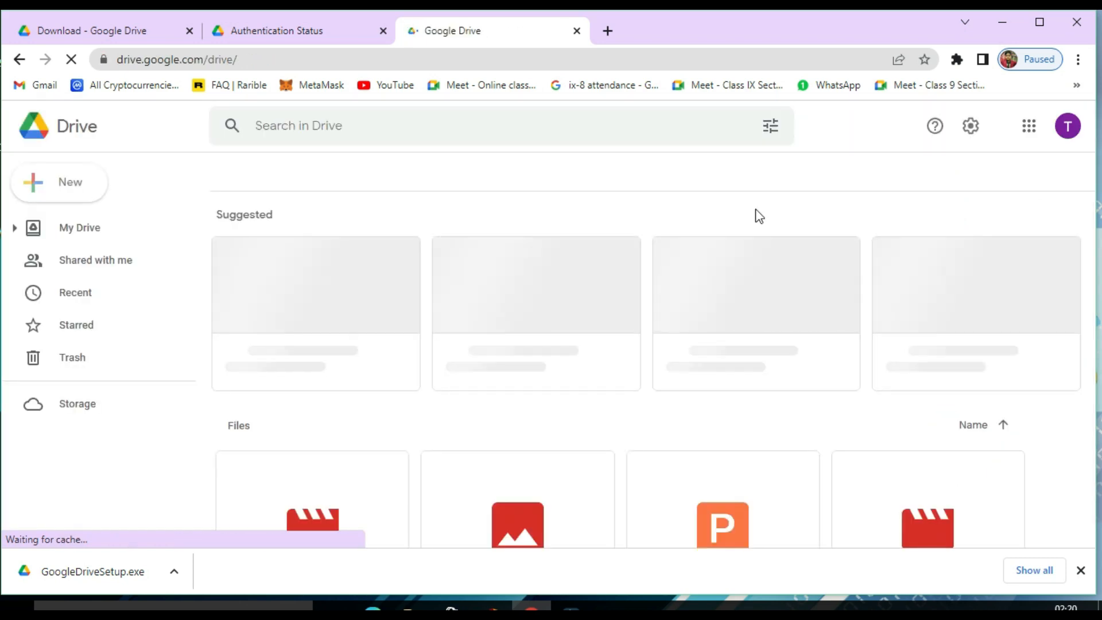
{"action": "left_click", "coordinate": [79, 227]}
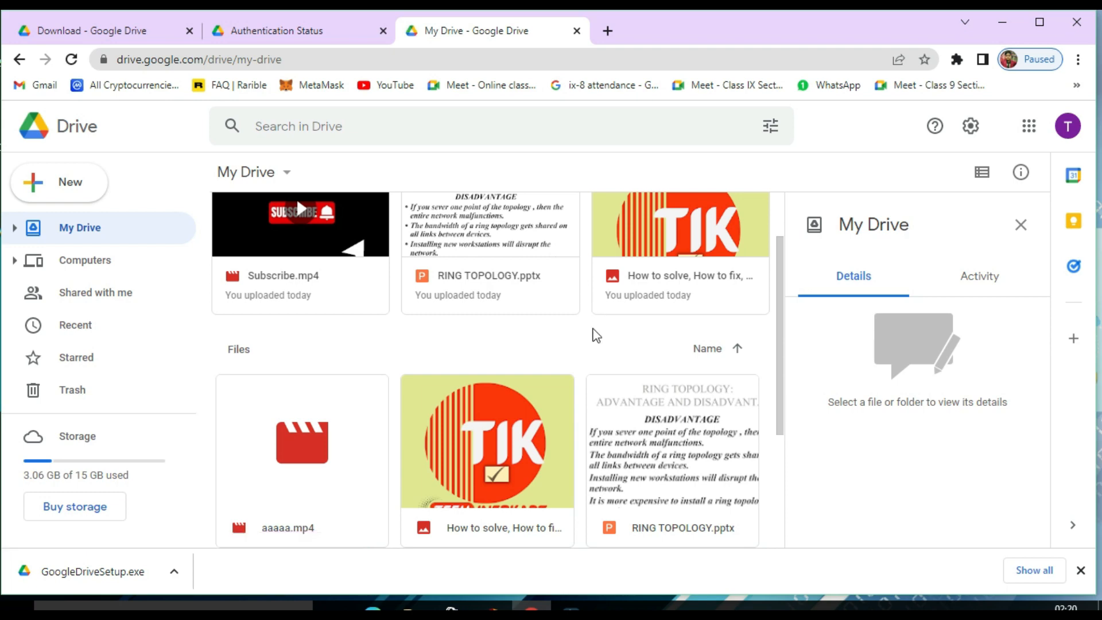
{"action": "mouse_move", "coordinate": [512, 337]}
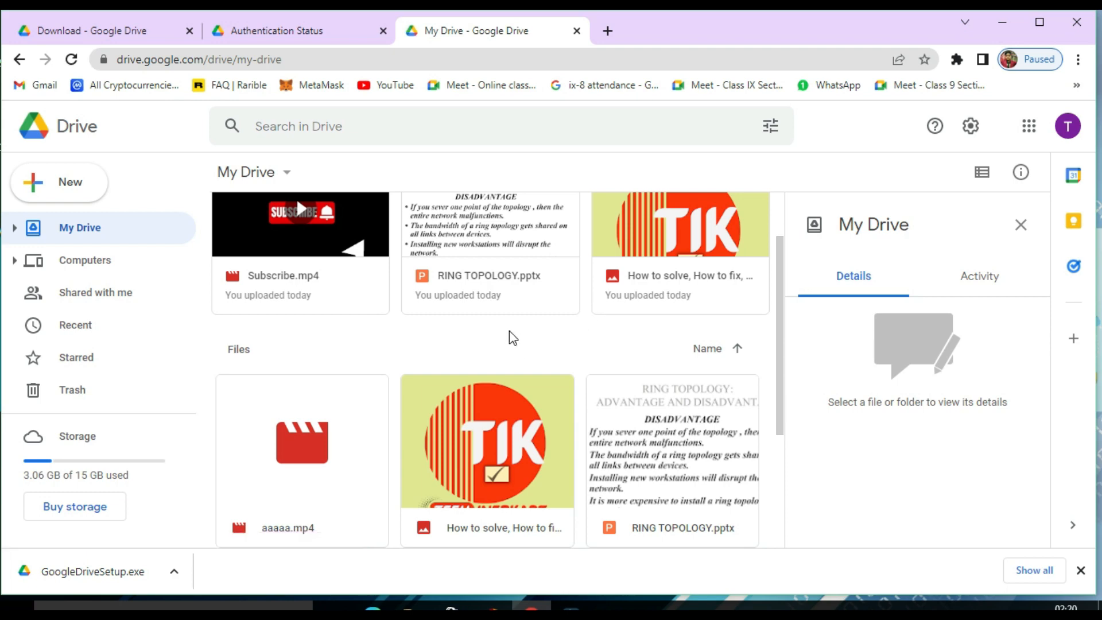
{"action": "mouse_move", "coordinate": [518, 332]}
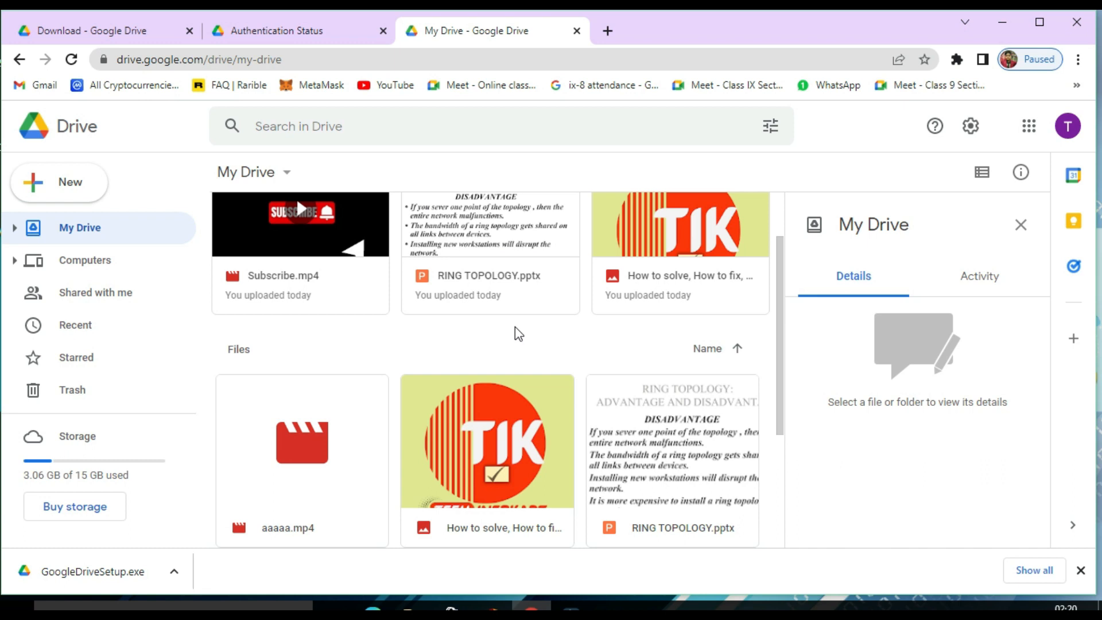
{"action": "mouse_move", "coordinate": [655, 256]}
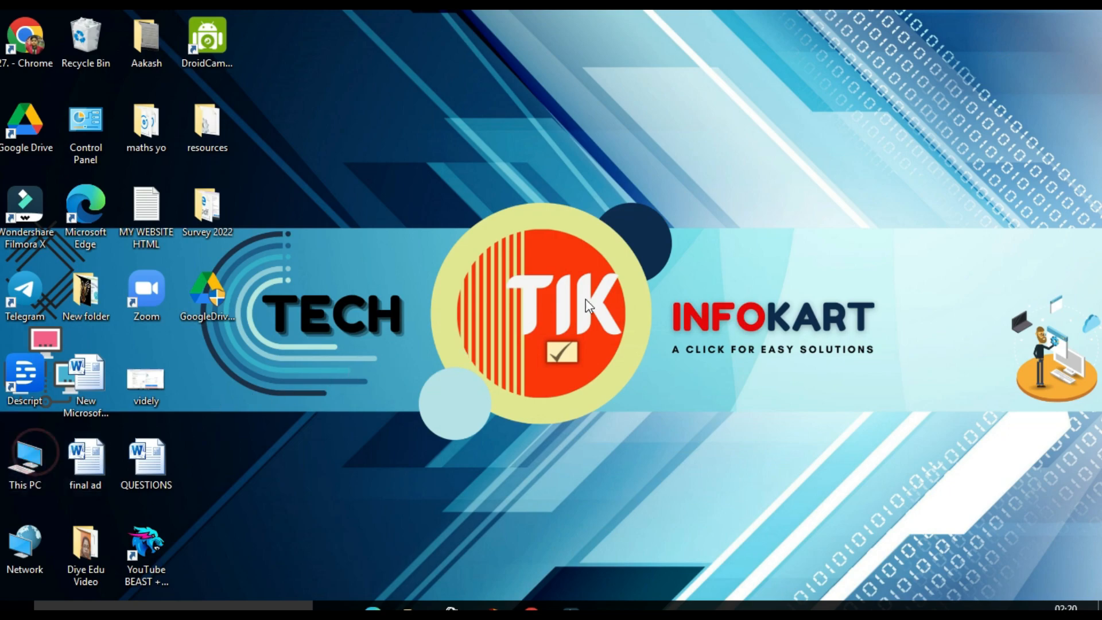
{"action": "double_click", "coordinate": [25, 454]}
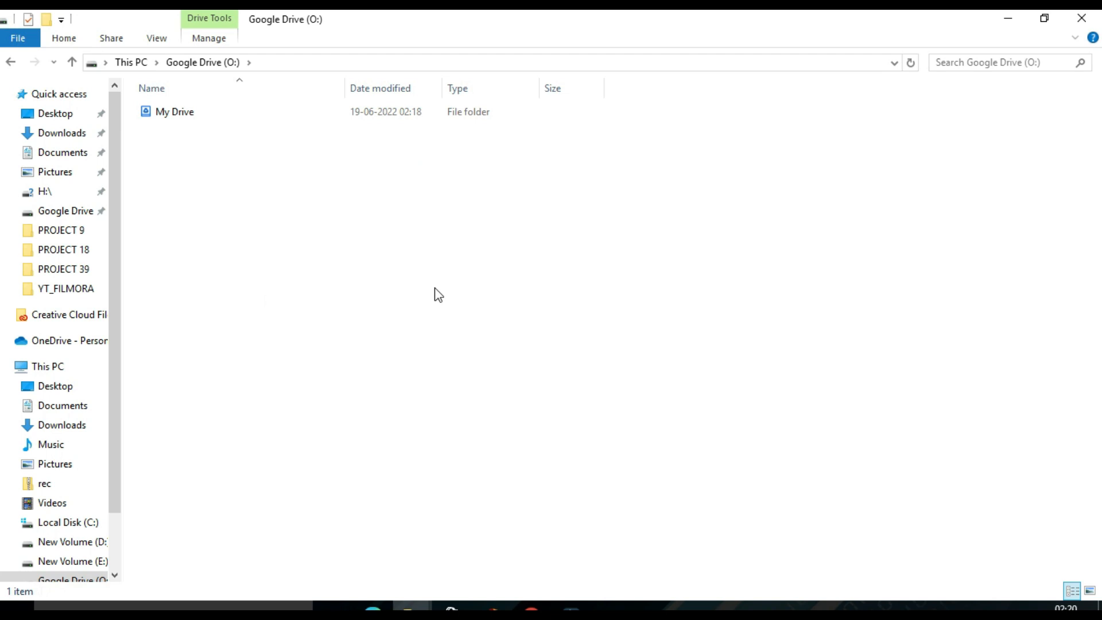
{"action": "double_click", "coordinate": [172, 111]}
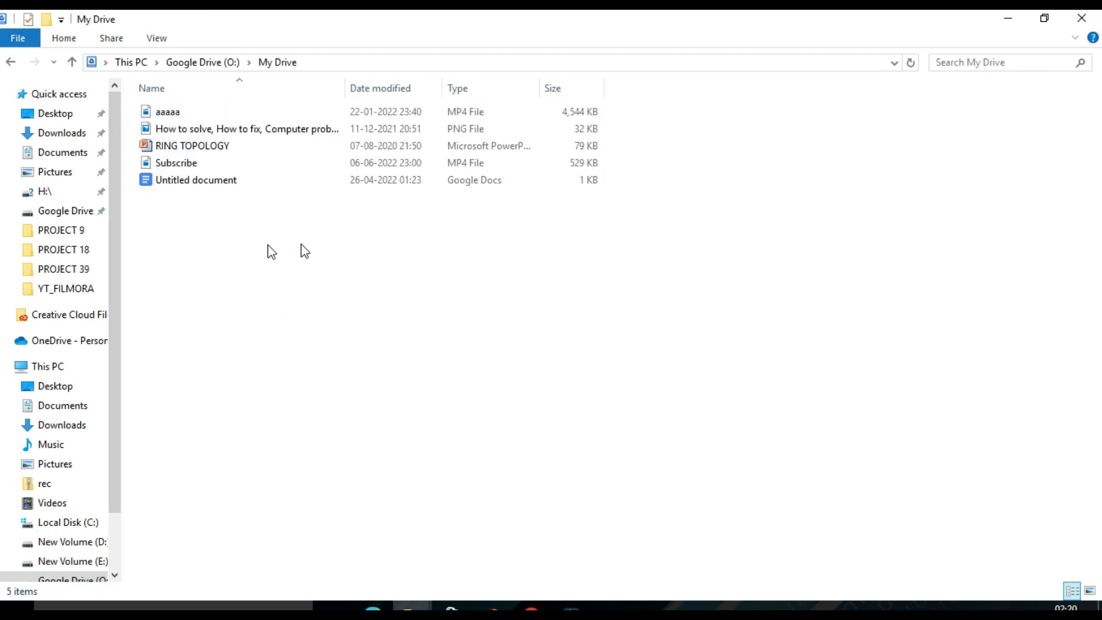
{"action": "left_click", "coordinate": [515, 242]}
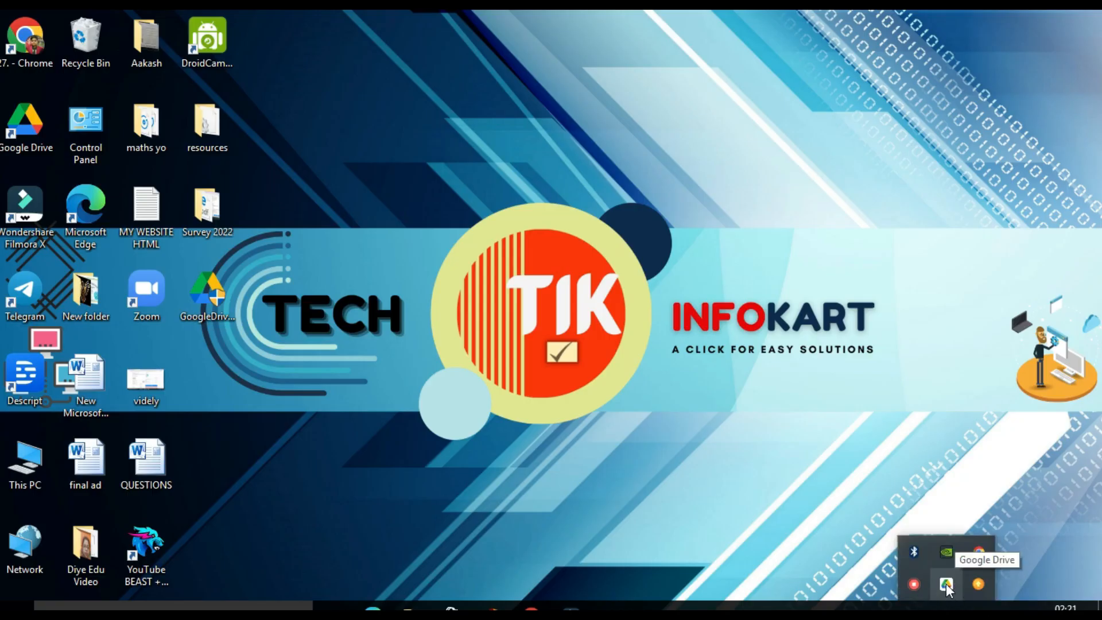
{"action": "left_click", "coordinate": [944, 582]}
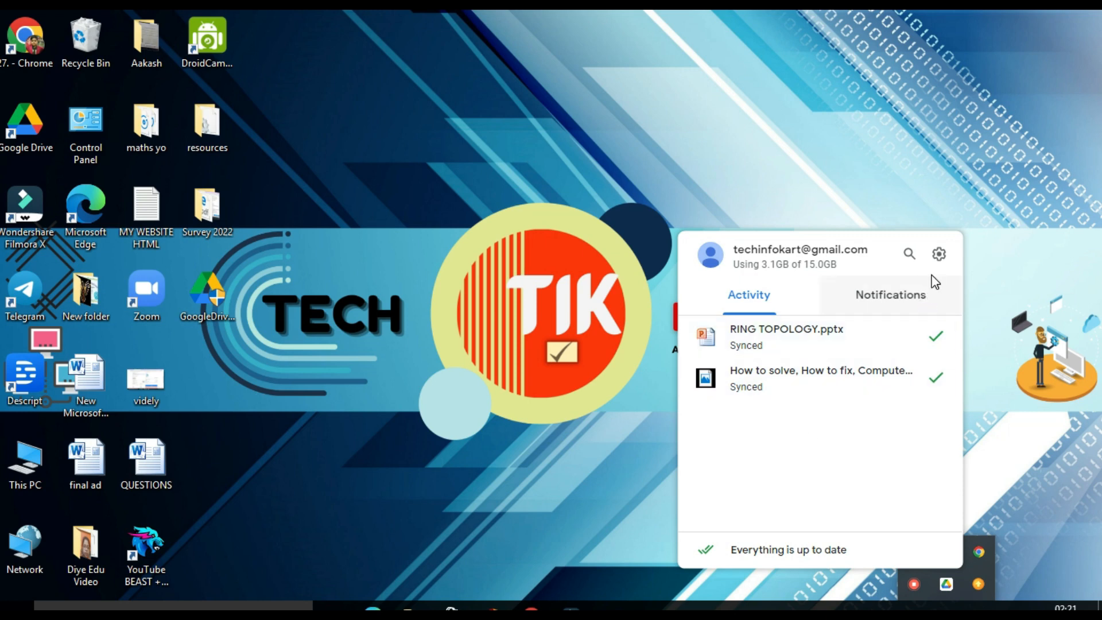
{"action": "mouse_move", "coordinate": [939, 254]}
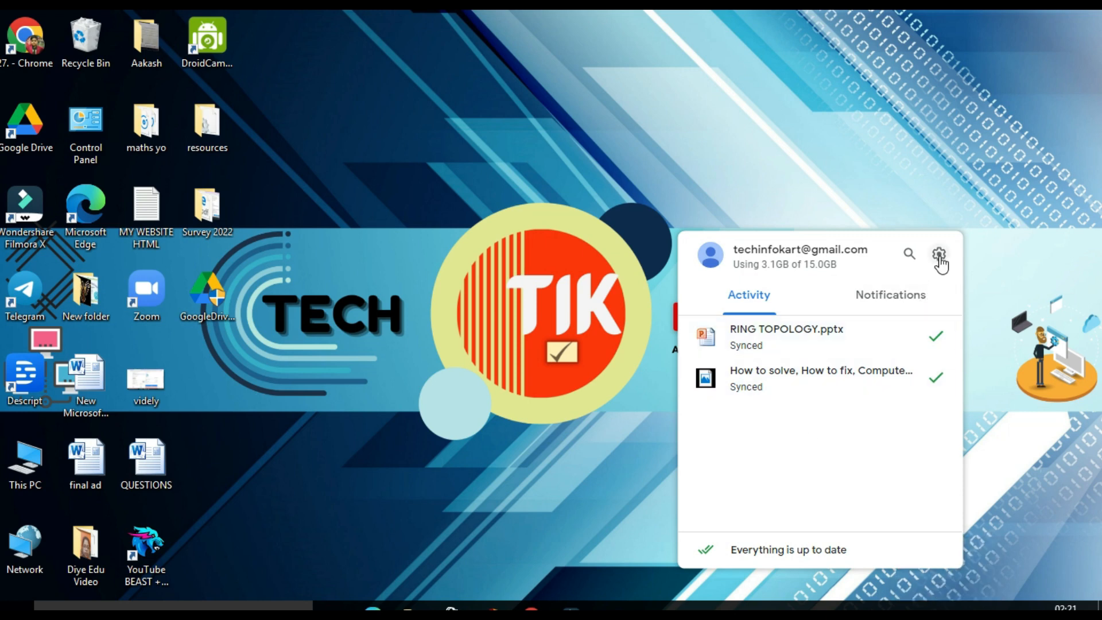
{"action": "left_click", "coordinate": [939, 253]}
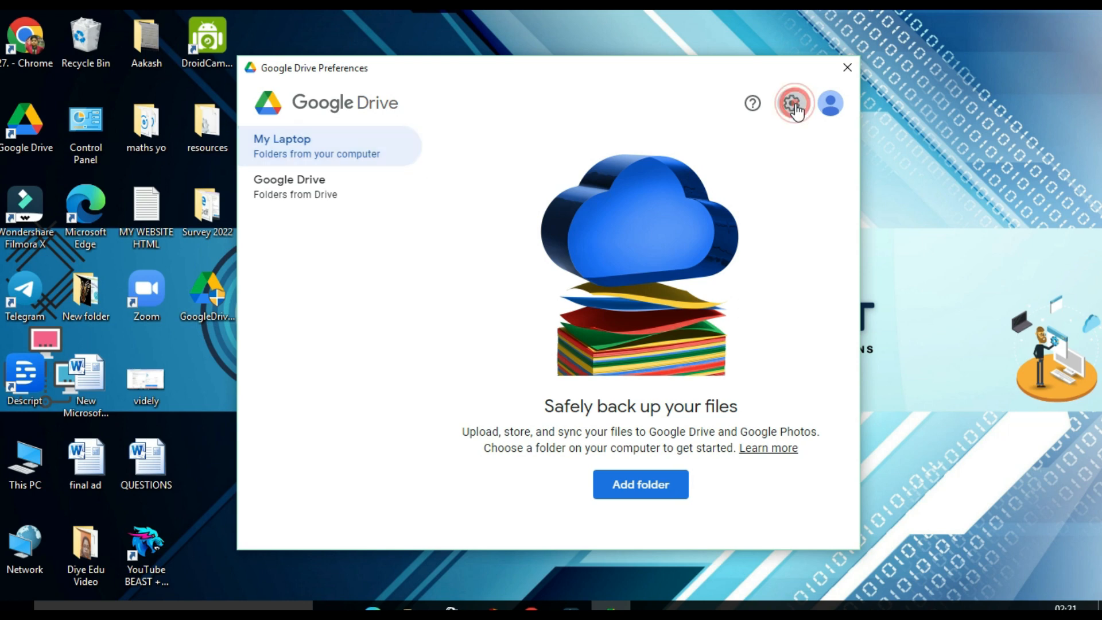
{"action": "left_click", "coordinate": [792, 103]}
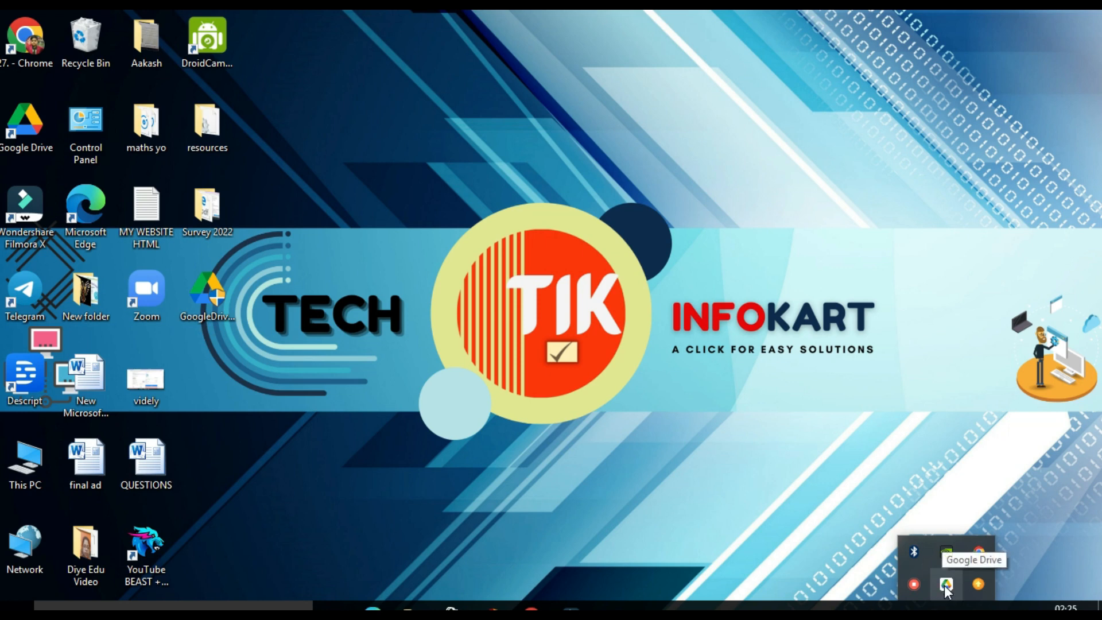
{"action": "left_click", "coordinate": [945, 581]}
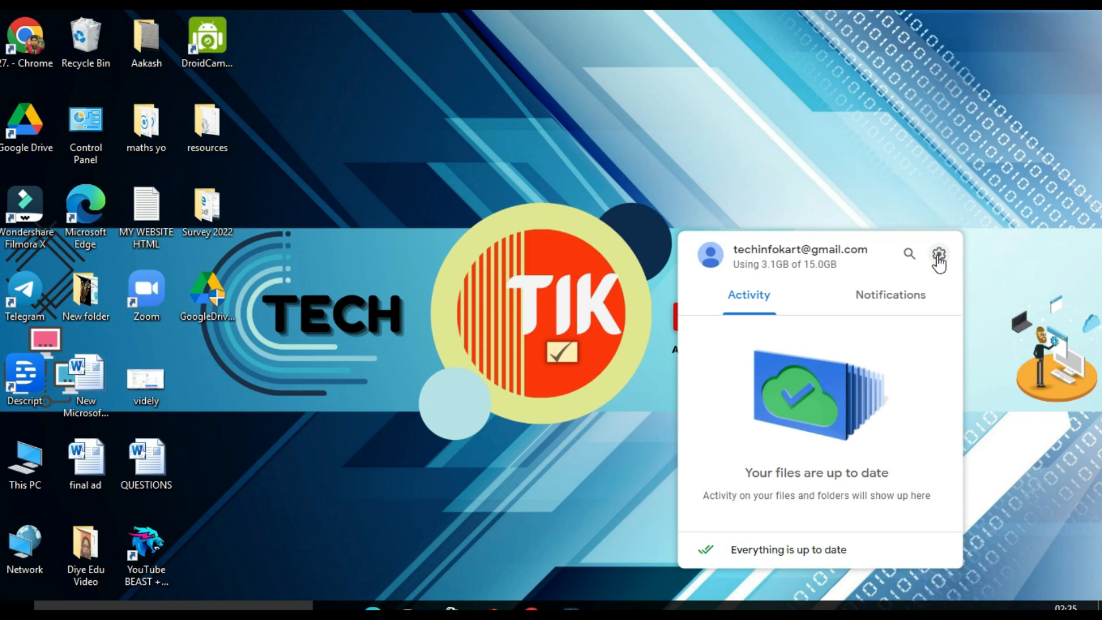
{"action": "left_click", "coordinate": [940, 255]}
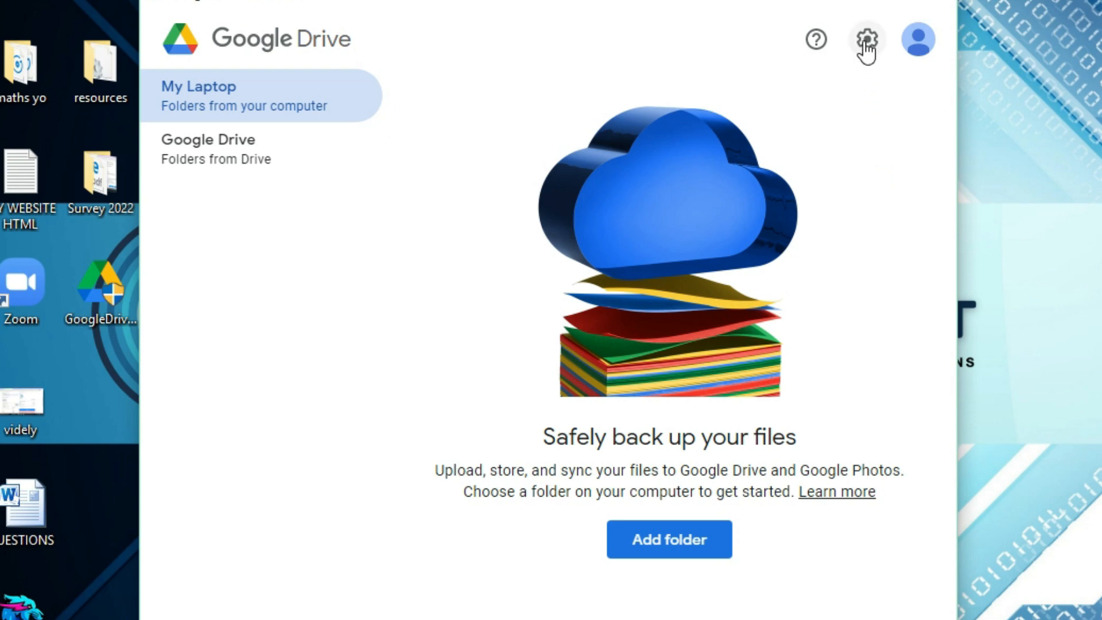
{"action": "left_click", "coordinate": [866, 37]}
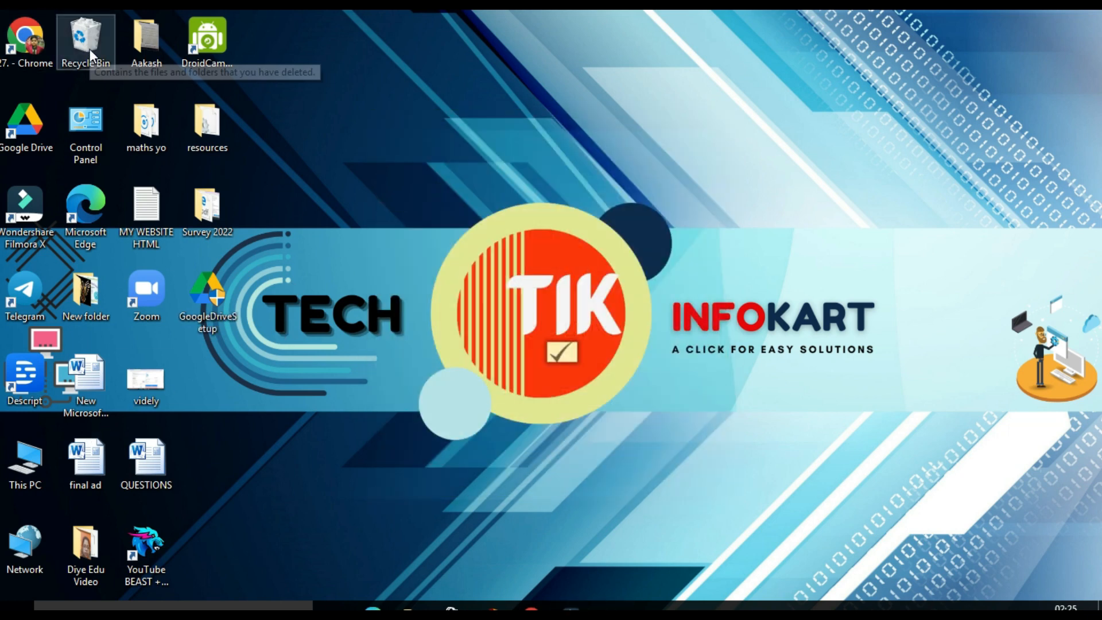
{"action": "mouse_move", "coordinate": [570, 198]}
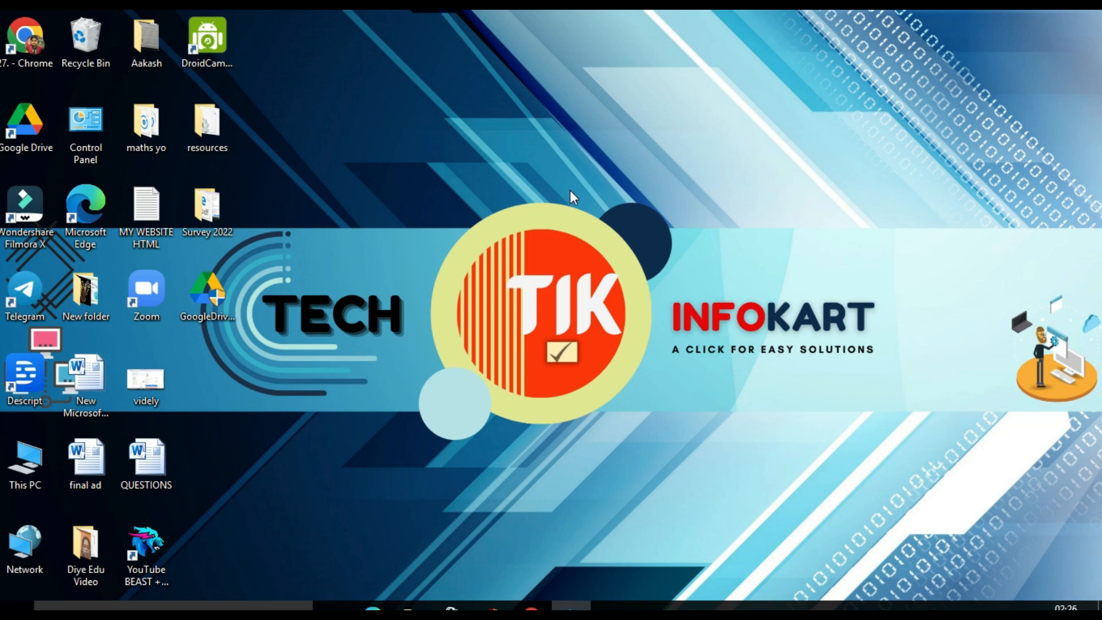